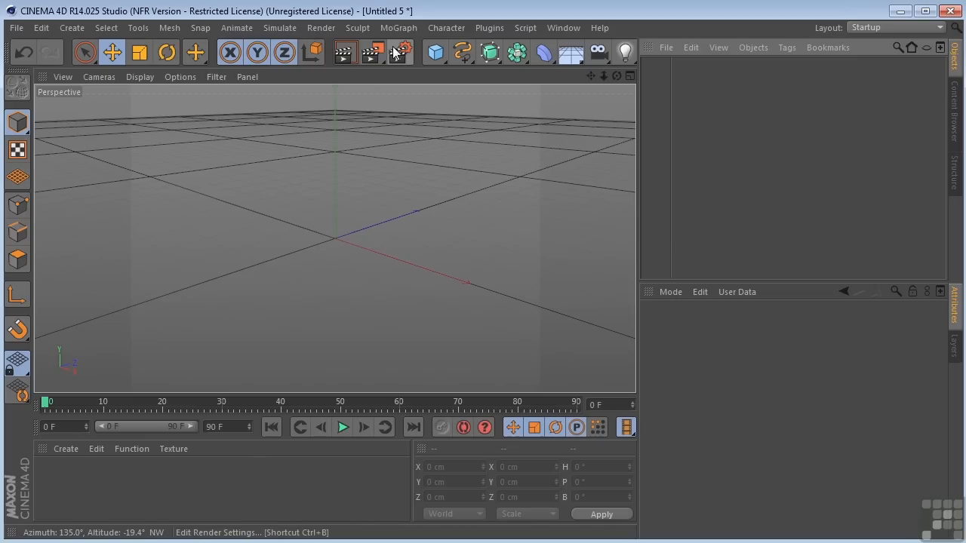
- Add the Global Illumination effect in the Render Settings
left_click(399, 51)
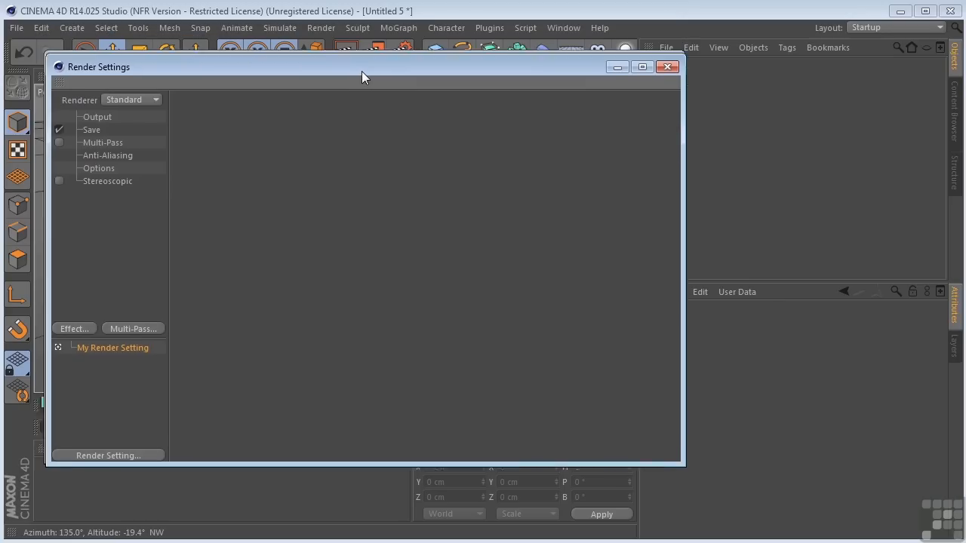
left_click(74, 332)
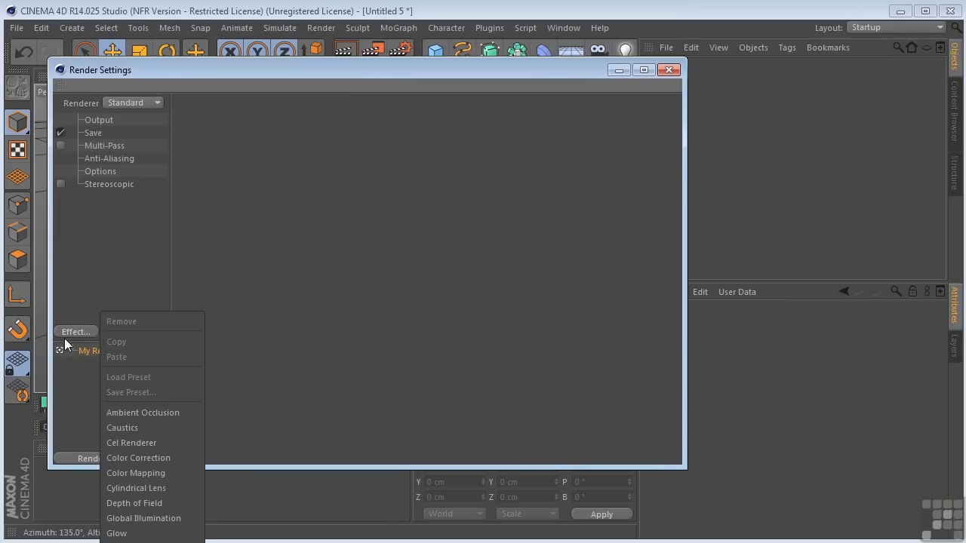
mouse_move(143, 518)
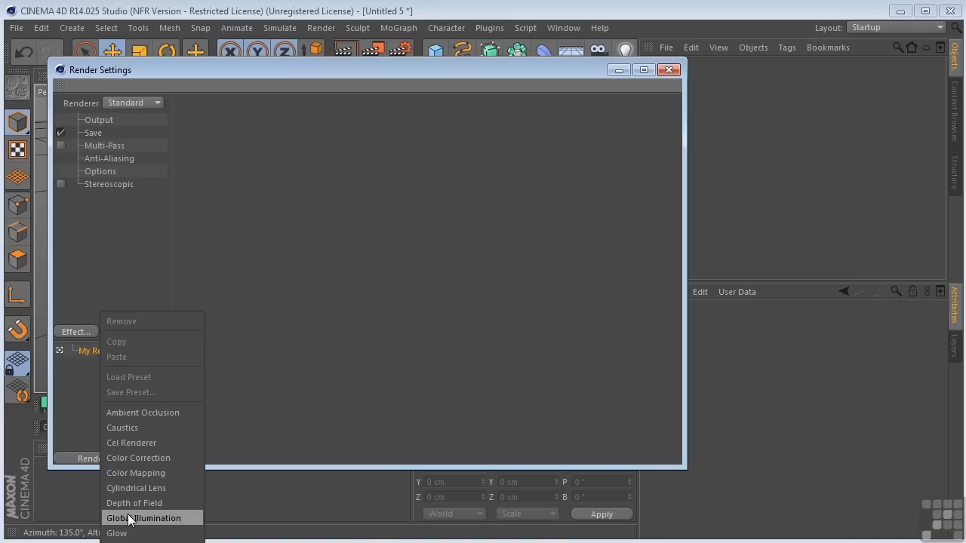
left_click(142, 517)
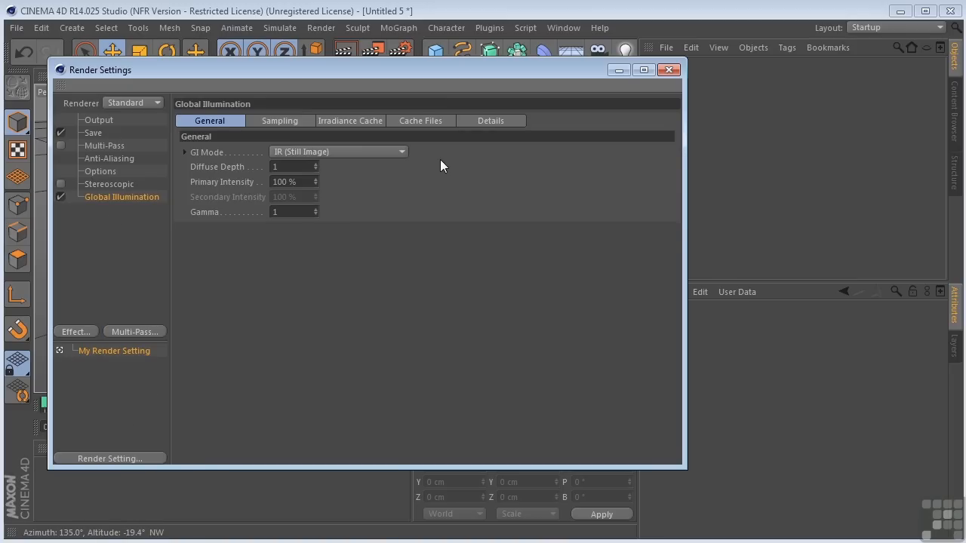
left_click(667, 69)
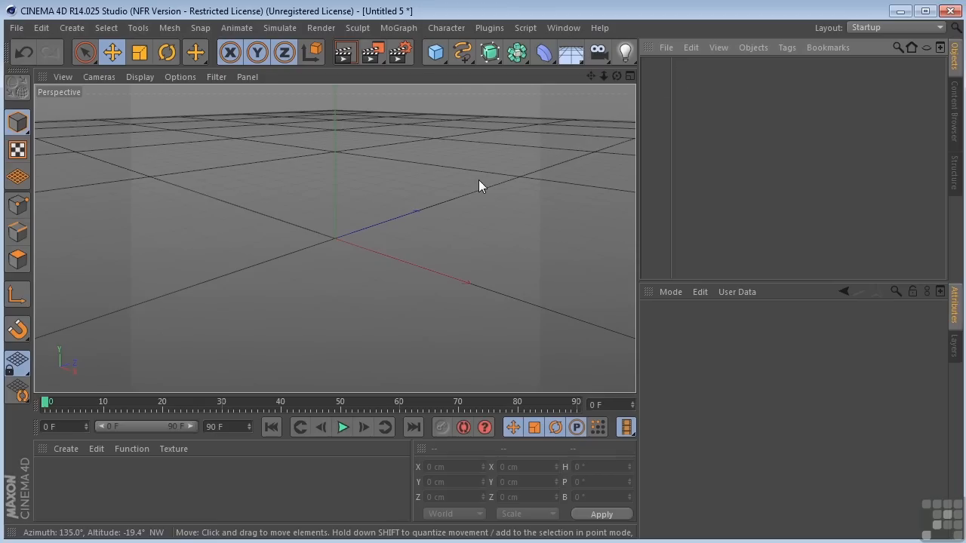
- Add a Cube, scale it into a wide tall box, remove its front face and raise it on Y
left_click(434, 51)
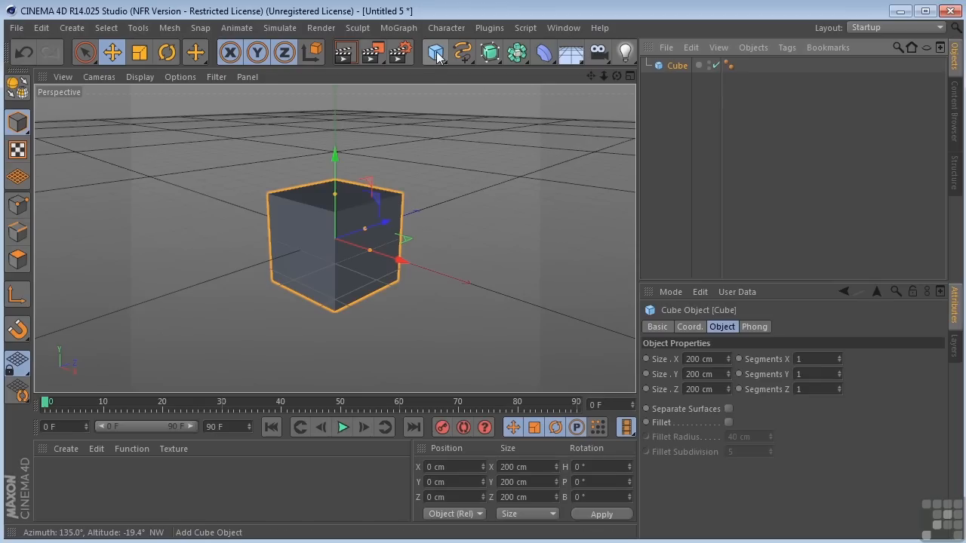
mouse_move(179, 75)
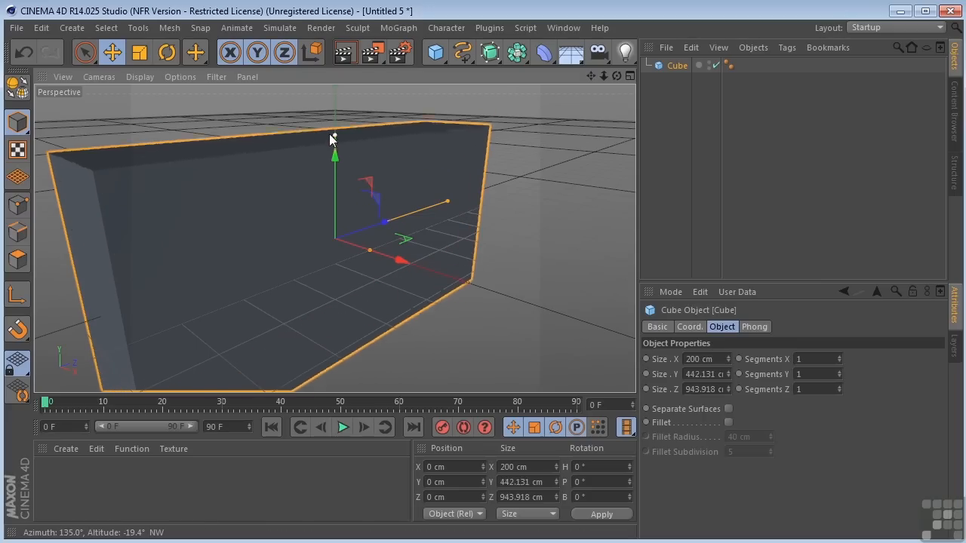
left_click_drag(335, 154, 438, 109)
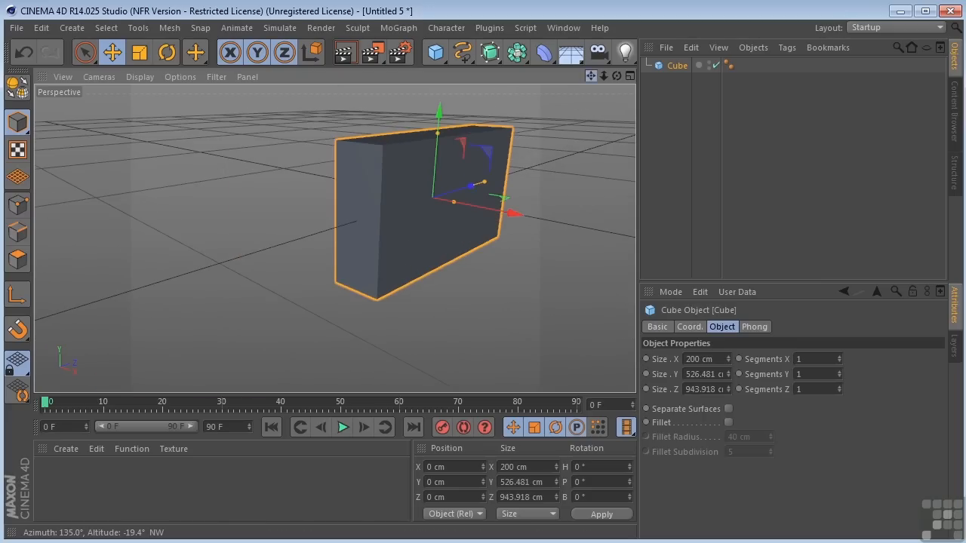
left_click_drag(513, 215, 462, 236)
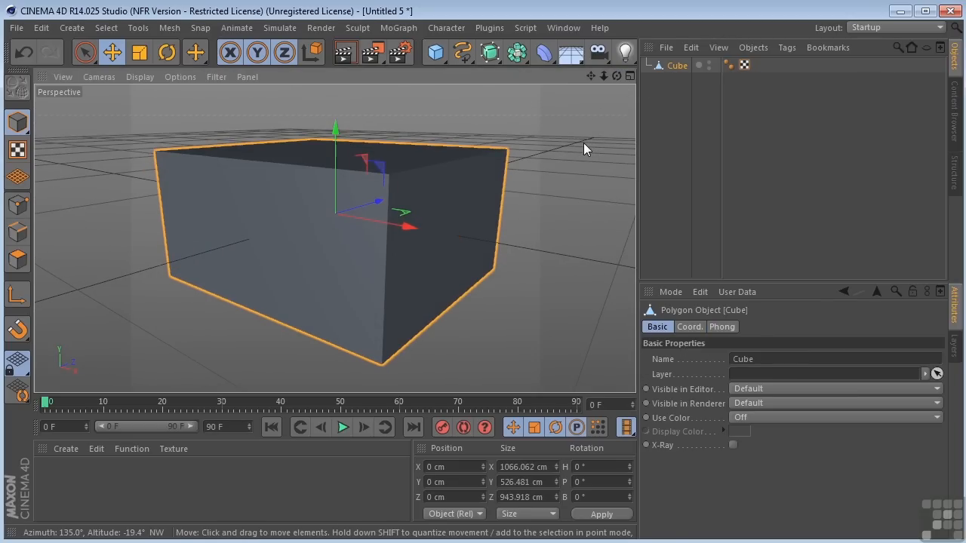
mouse_move(17, 259)
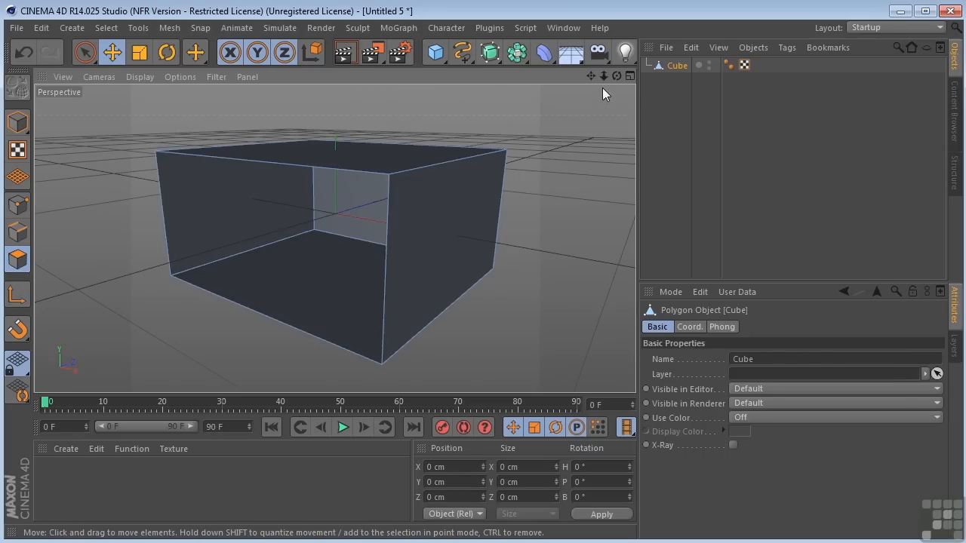
left_click_drag(604, 94, 468, 143)
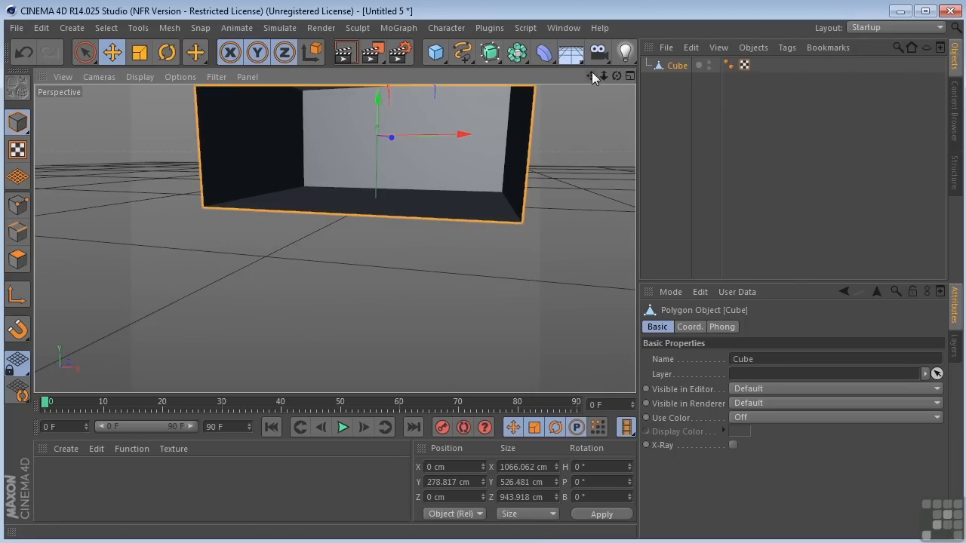
left_click(435, 51)
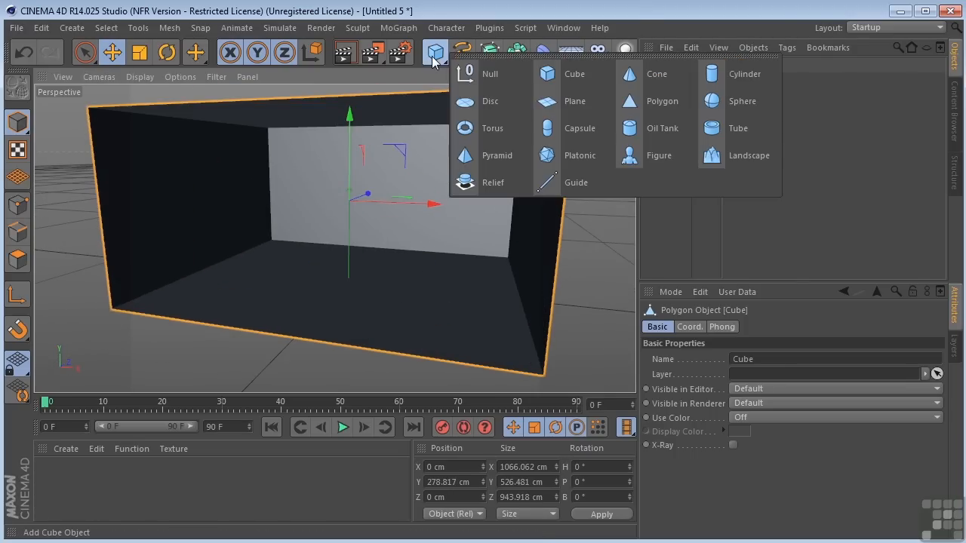
- Add a Sphere, duplicate it twice and place the three spheres on the room floor
left_click(743, 100)
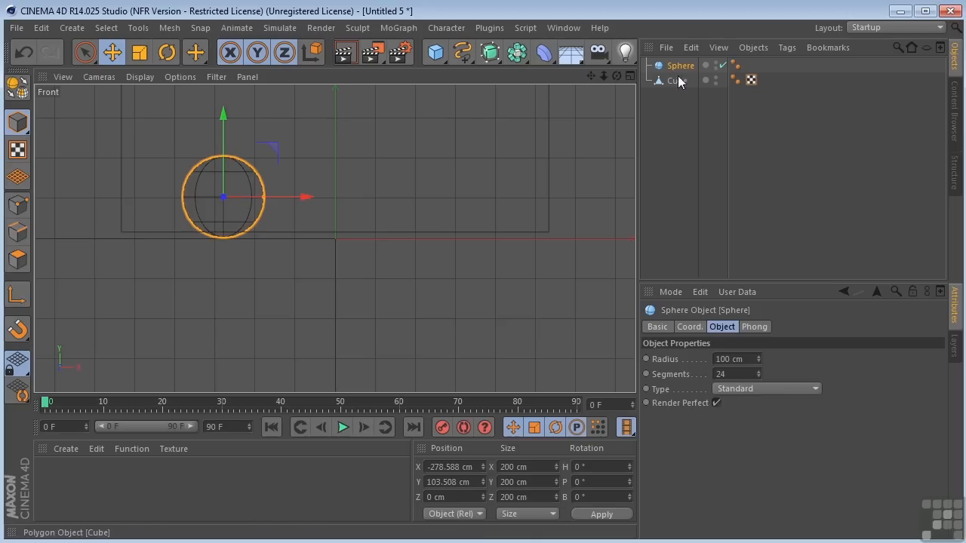
mouse_move(680, 67)
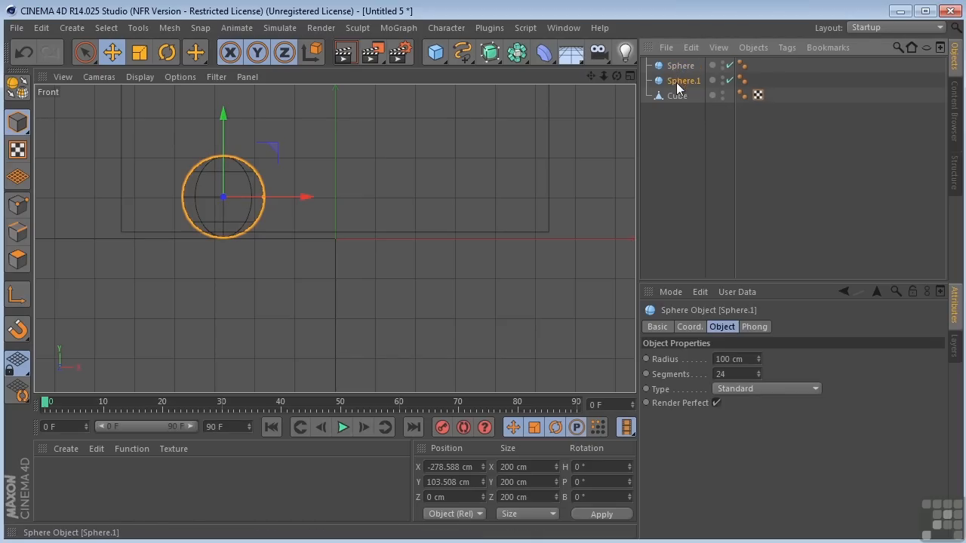
left_click_drag(226, 197, 426, 197)
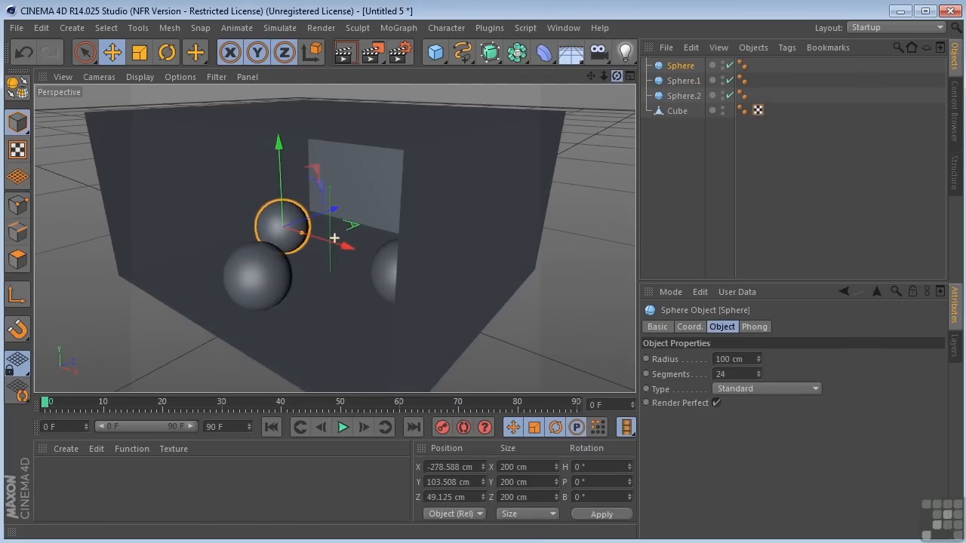
left_click(676, 112)
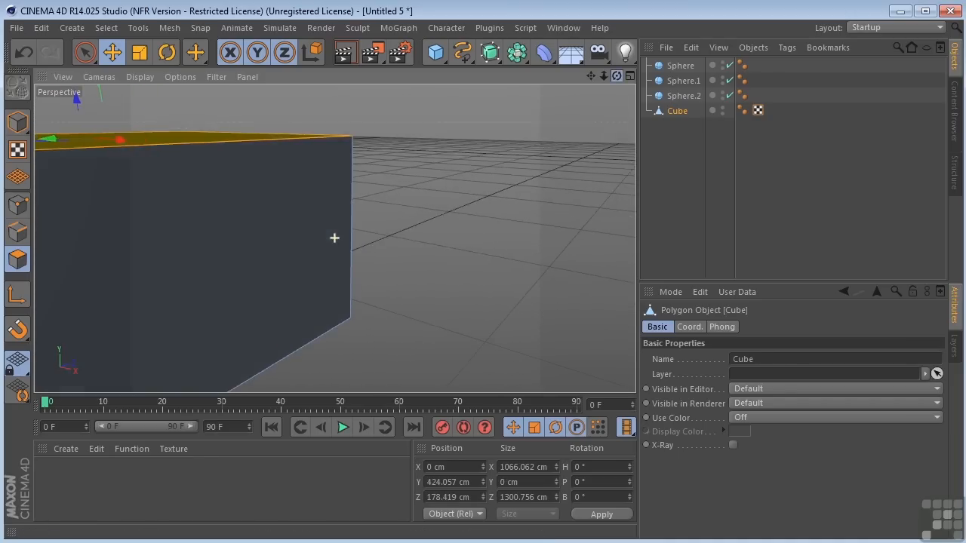
left_click_drag(335, 238, 555, 146)
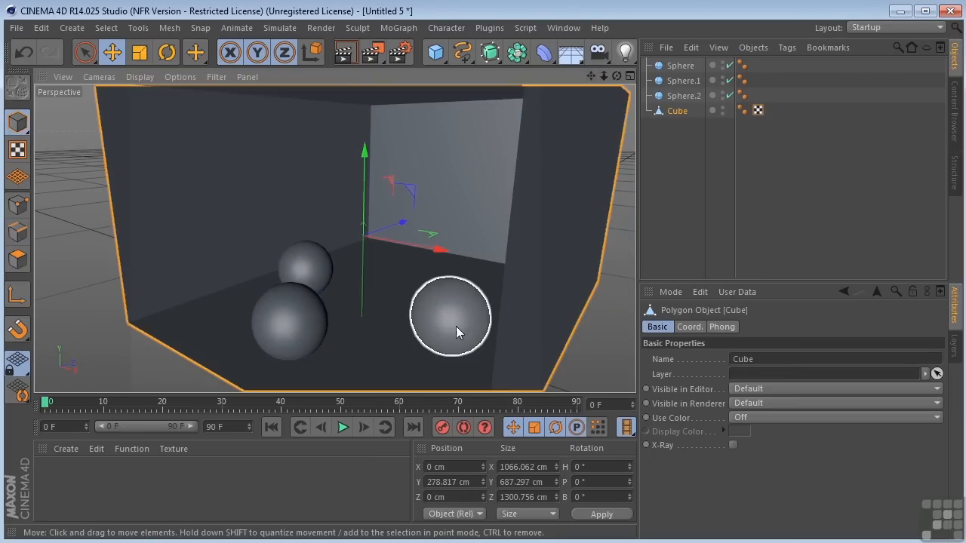
left_click(682, 81)
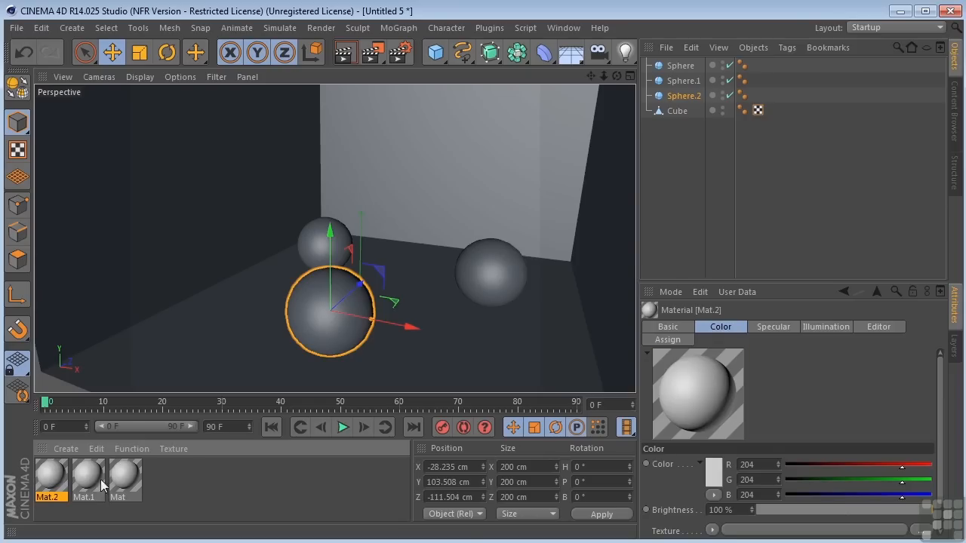
- Give material Mat.2 a blue base colour
double_click(51, 477)
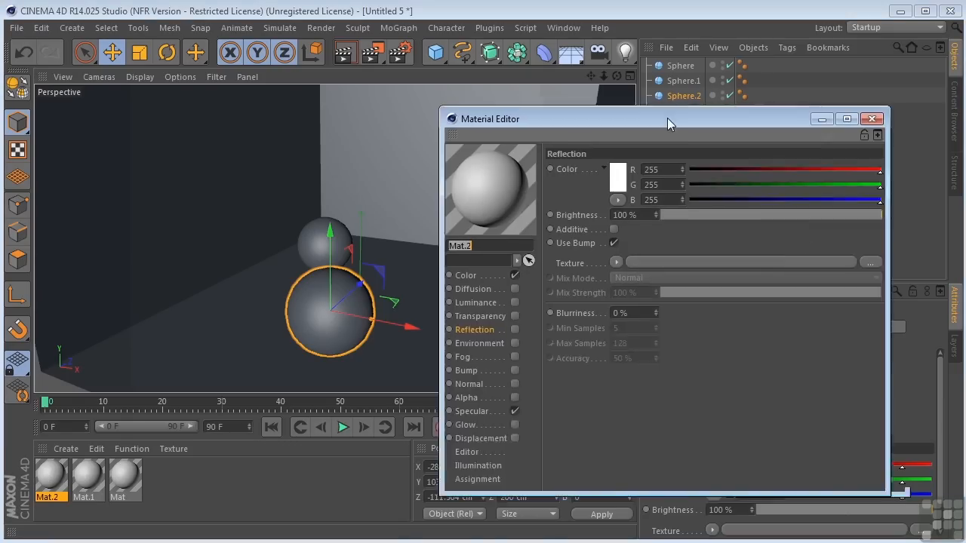
left_click_drag(672, 118, 562, 70)
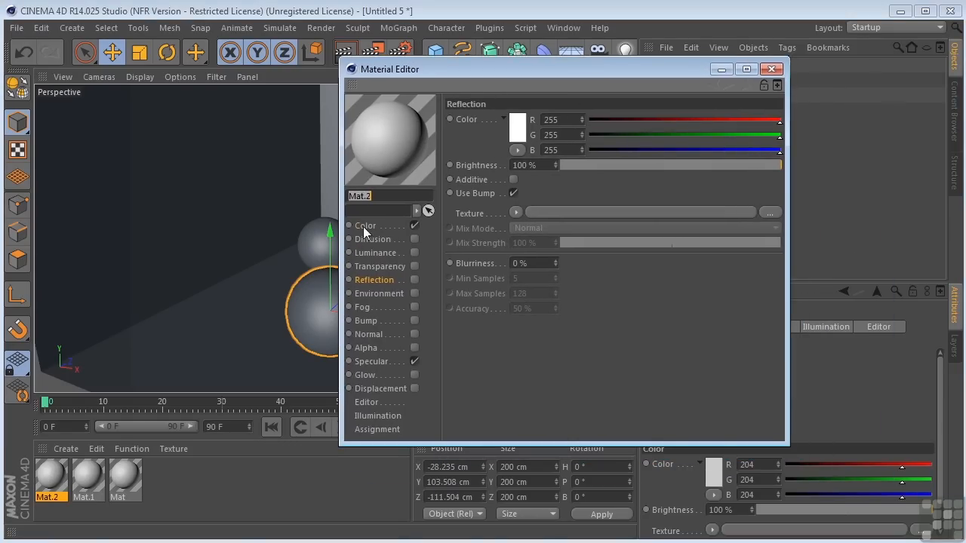
left_click(516, 127)
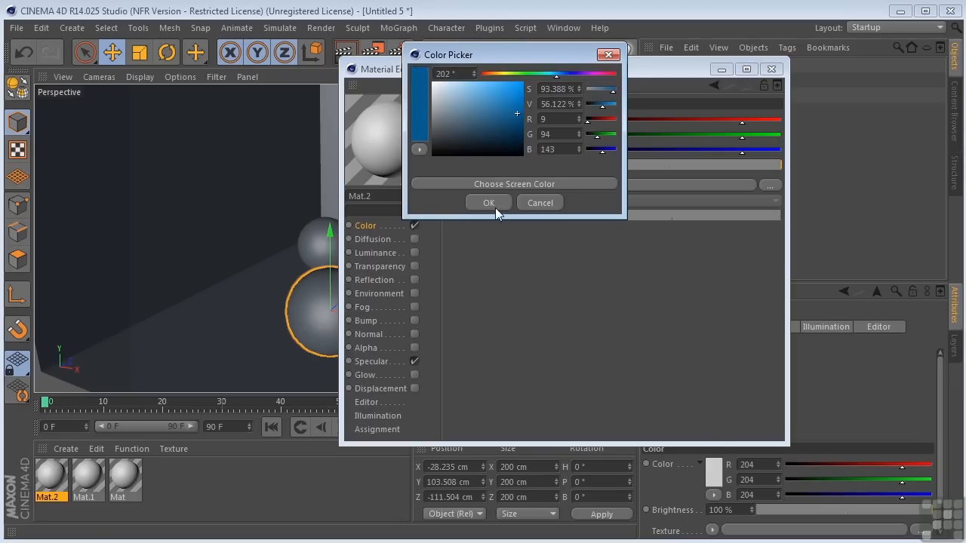
left_click(489, 203)
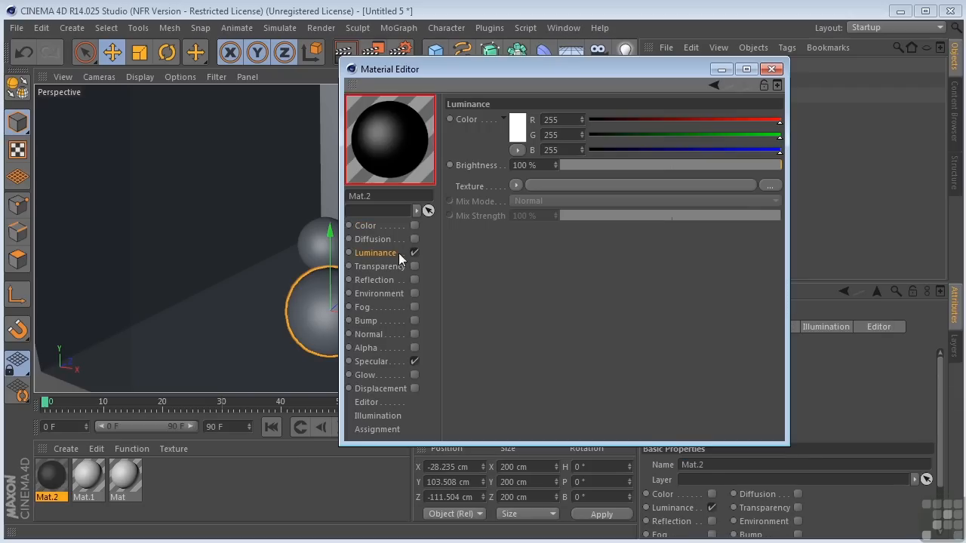
- Set Mat.2's Luminance colour to blue and assign it to a sphere
left_click(518, 119)
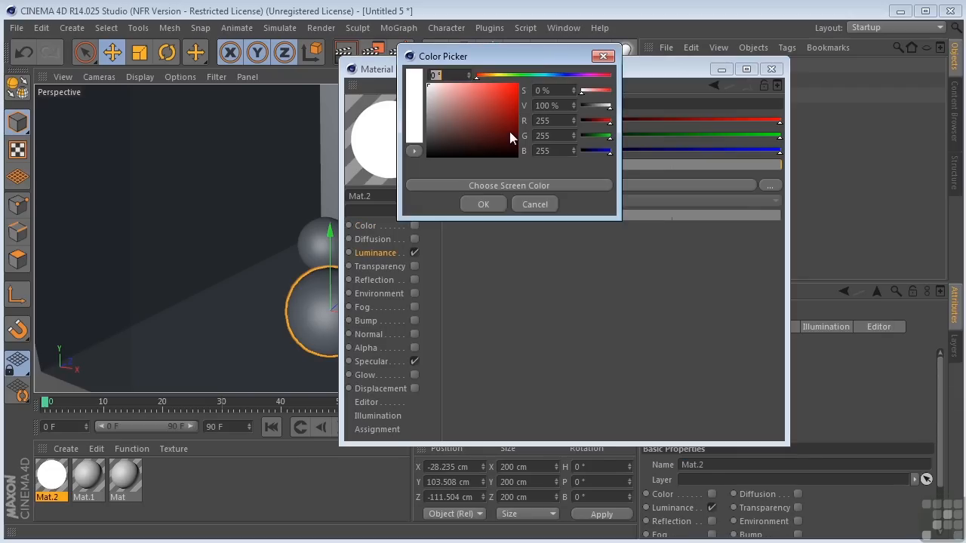
left_click(483, 139)
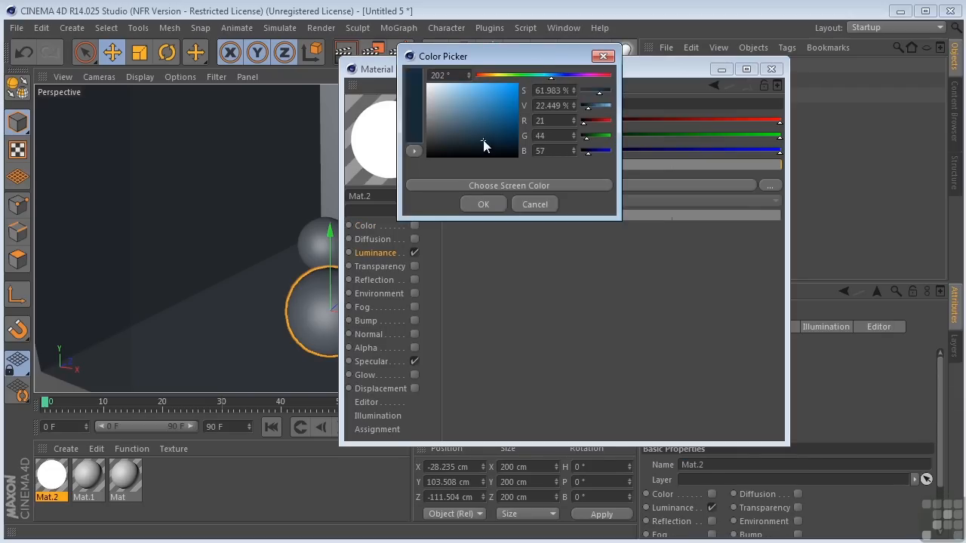
left_click(483, 203)
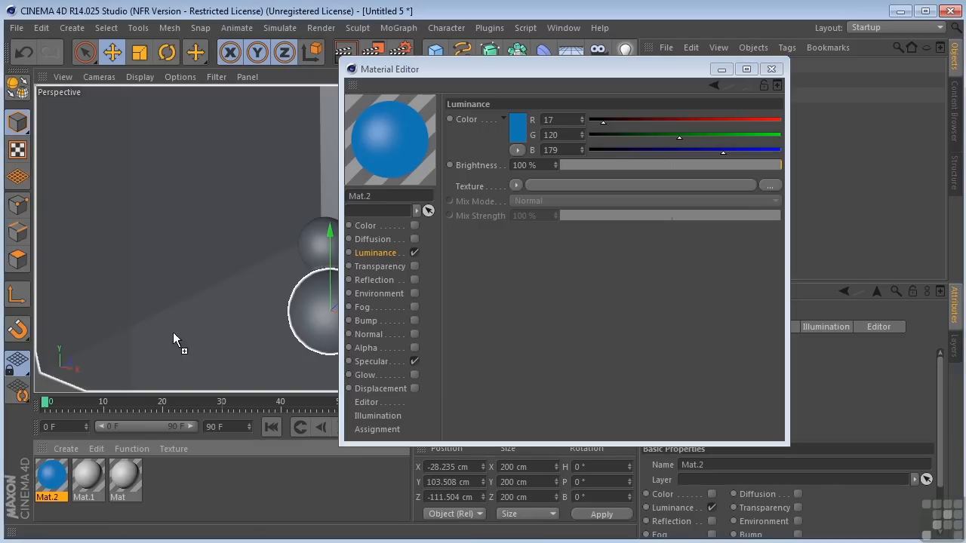
left_click(84, 480)
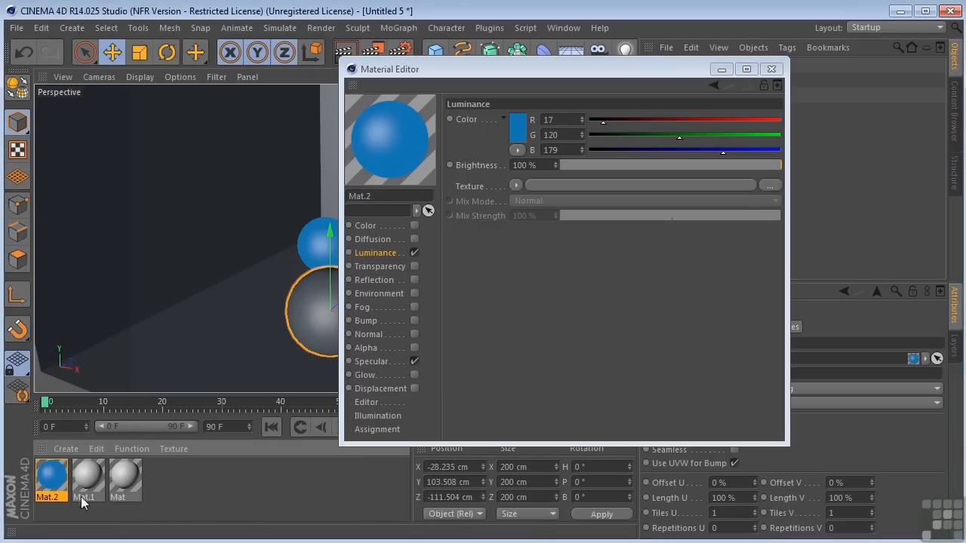
- Set Mat.1's Luminance colour to red for the large sphere
left_click(84, 480)
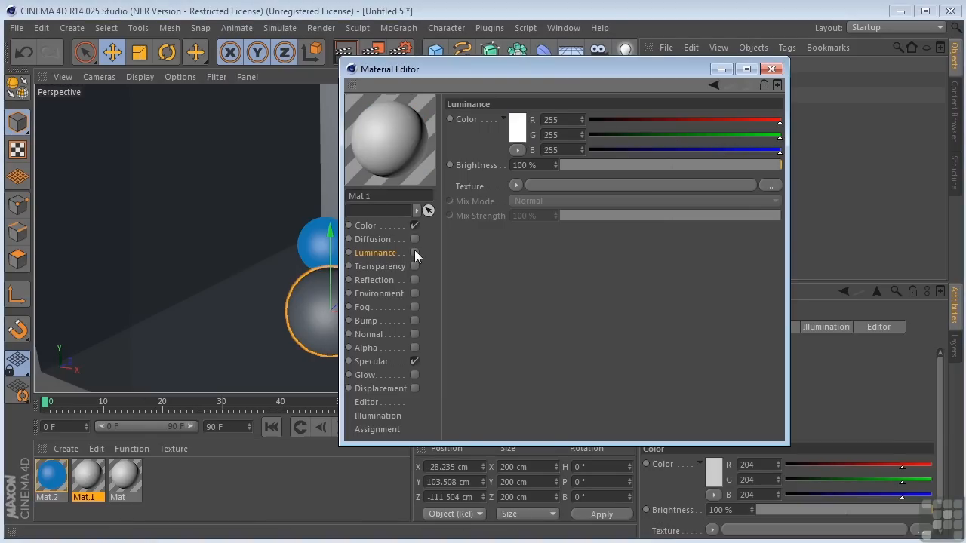
left_click(518, 121)
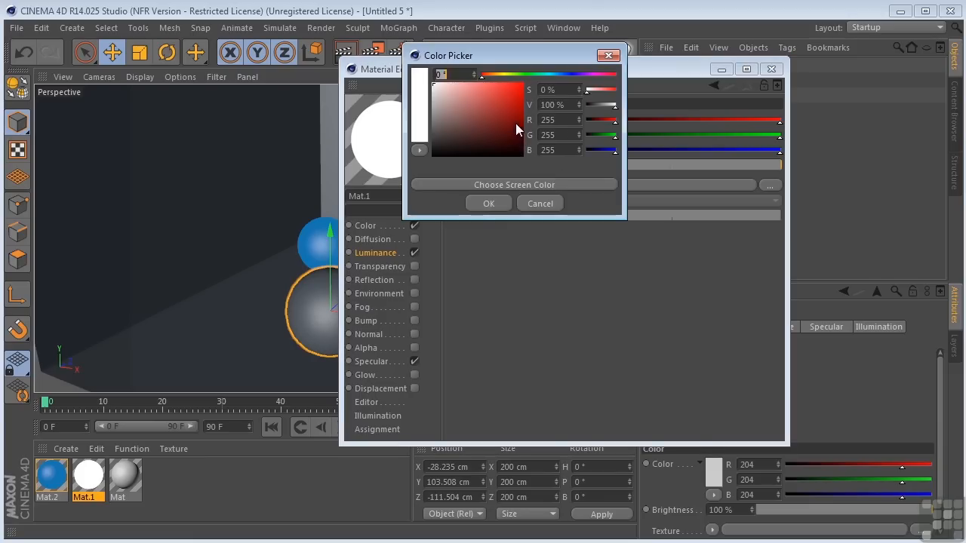
left_click(489, 203)
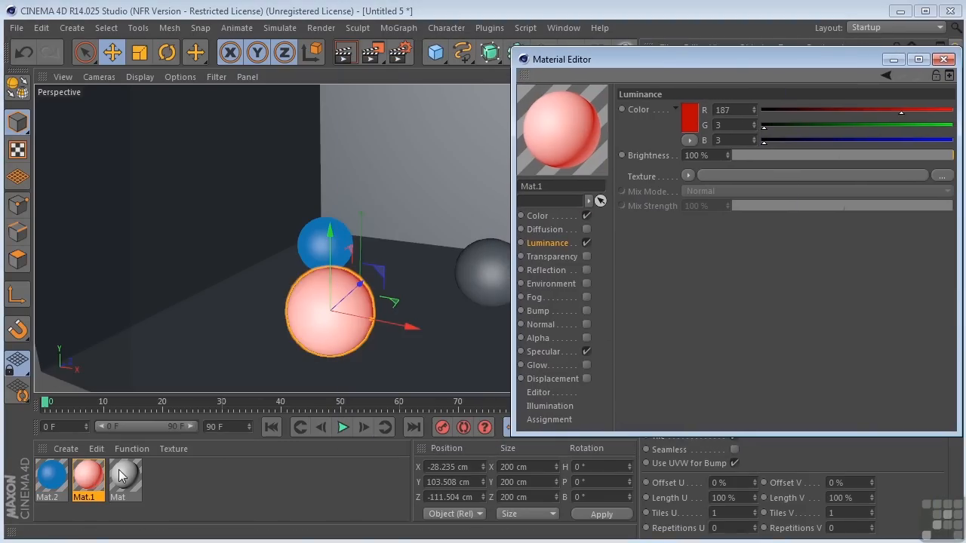
- Enable Luminance on Mat and give it a magenta glow colour
left_click(125, 480)
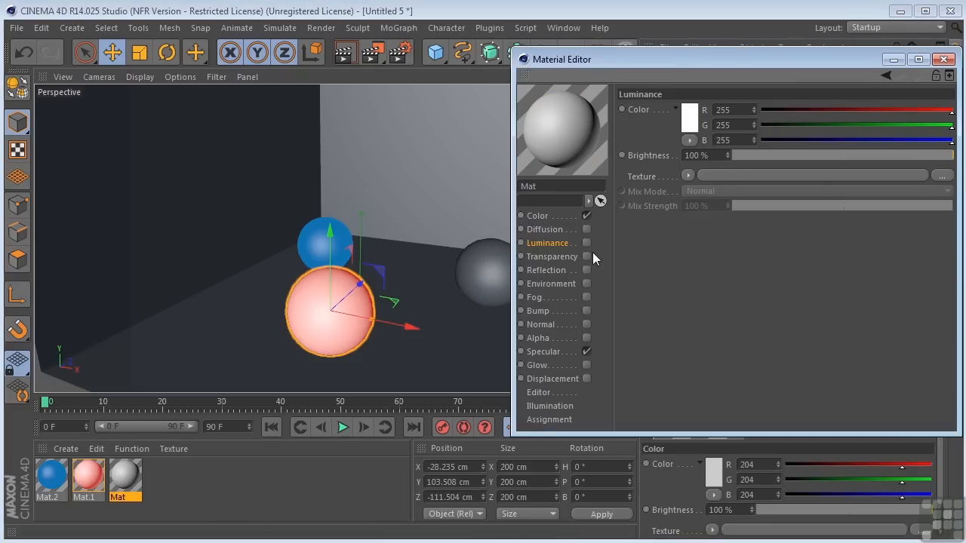
left_click(586, 241)
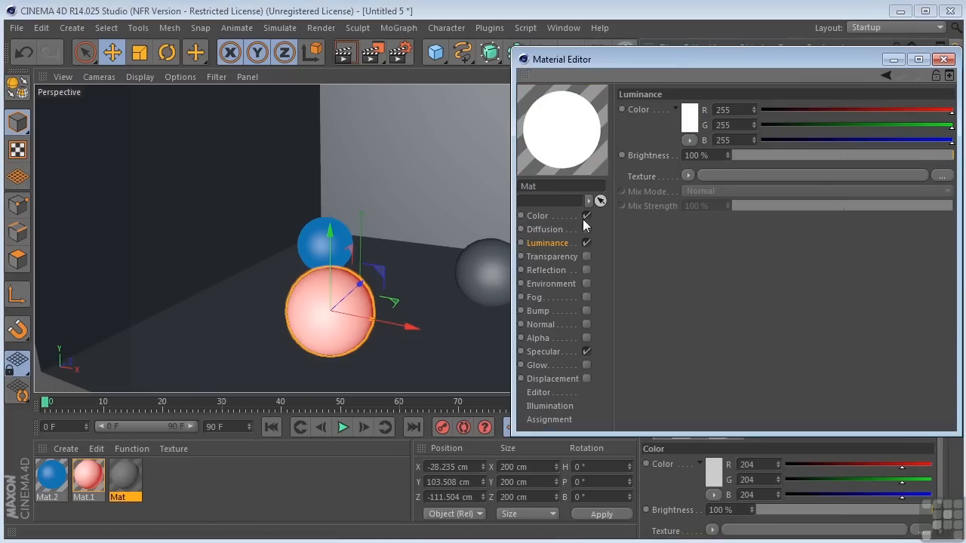
left_click(688, 117)
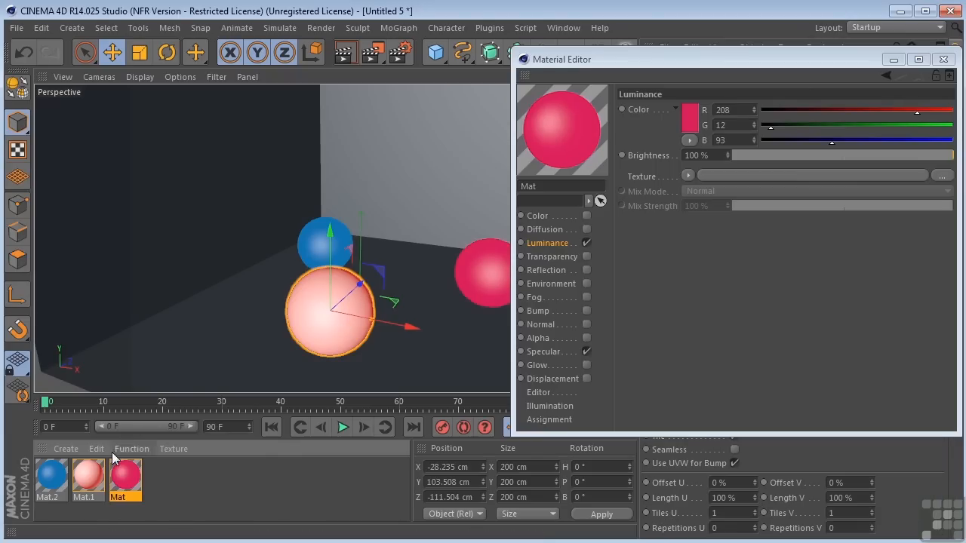
- Review Mat.1 and Mat.2 settings and close the Material Editor
left_click(87, 475)
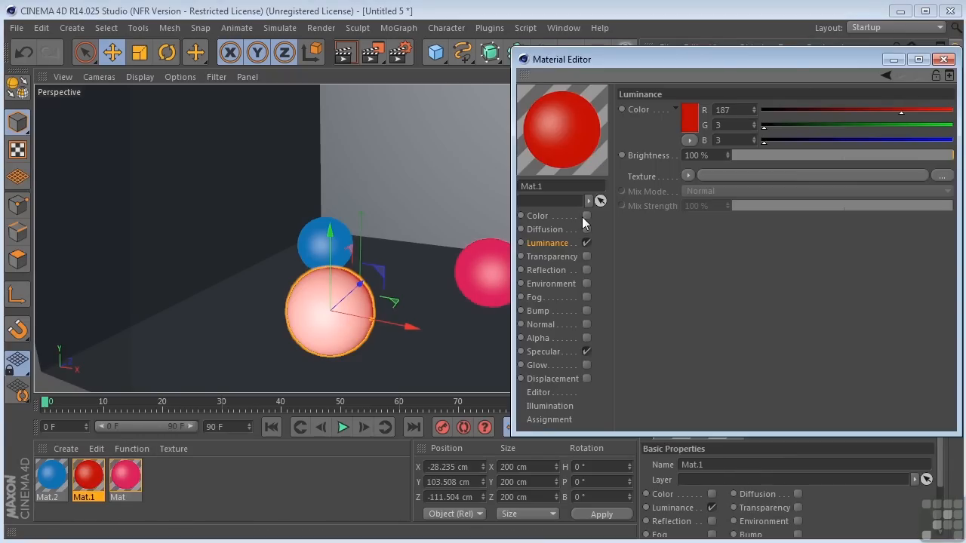
left_click(48, 475)
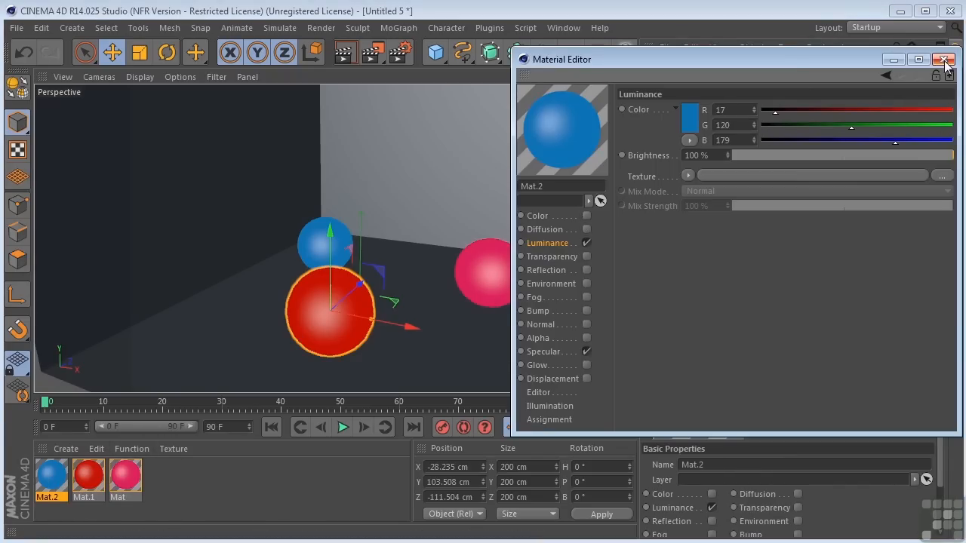
left_click(946, 59)
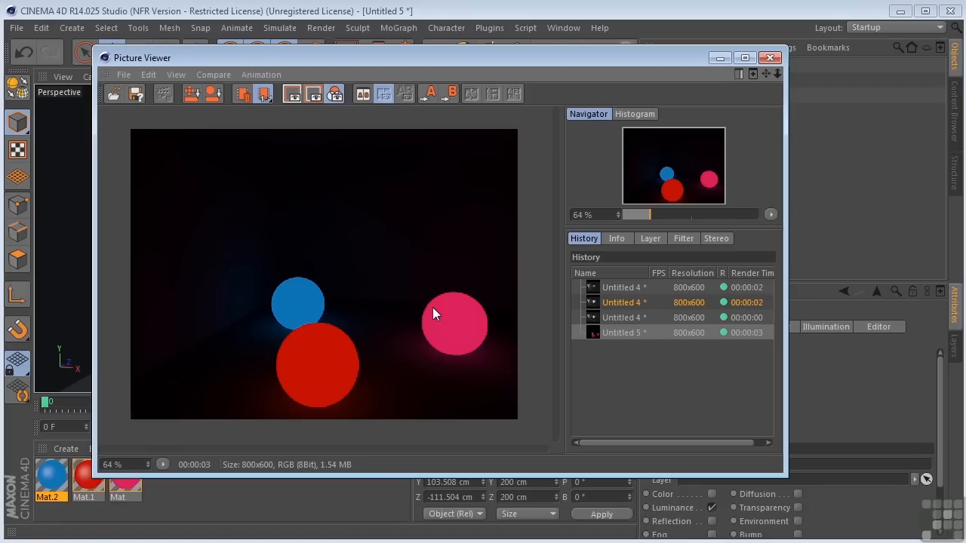
mouse_move(363, 290)
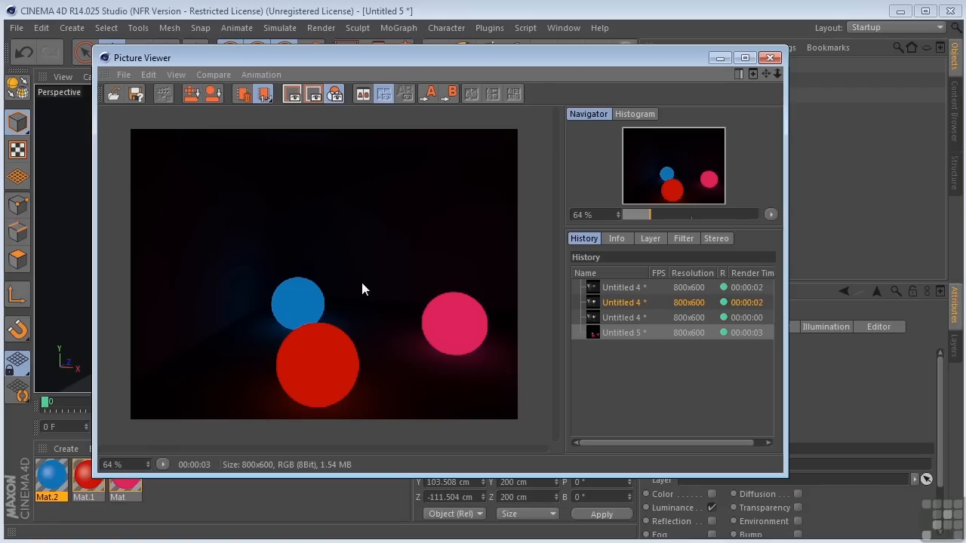
mouse_move(446, 316)
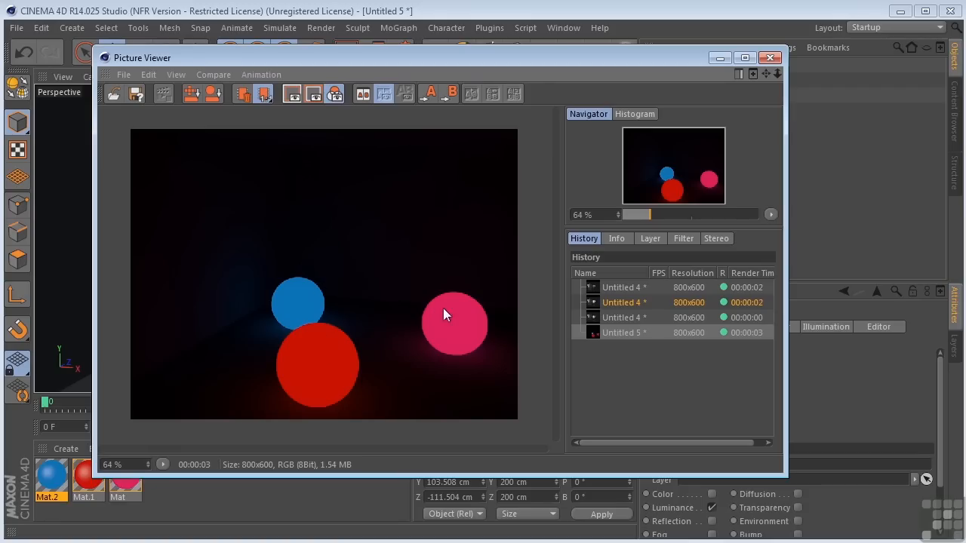
mouse_move(315, 354)
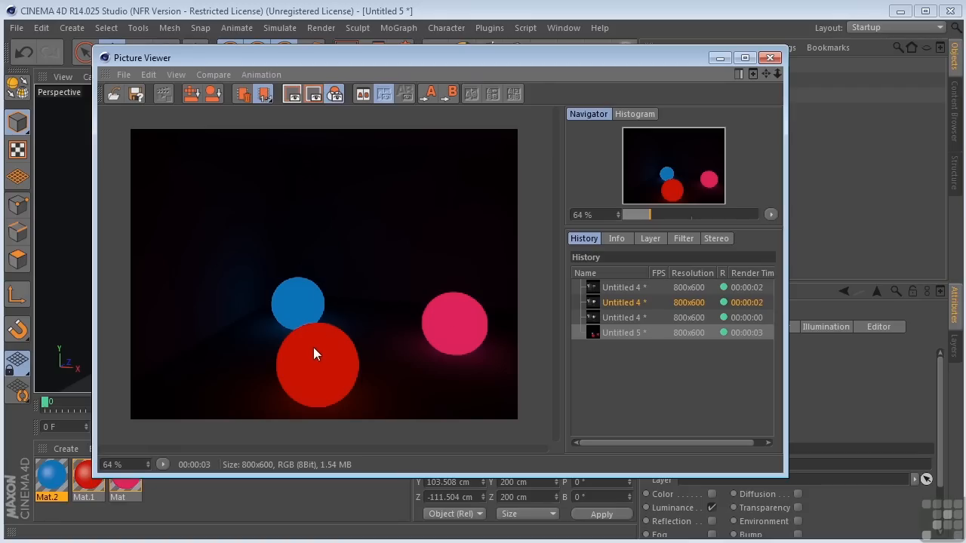
mouse_move(304, 302)
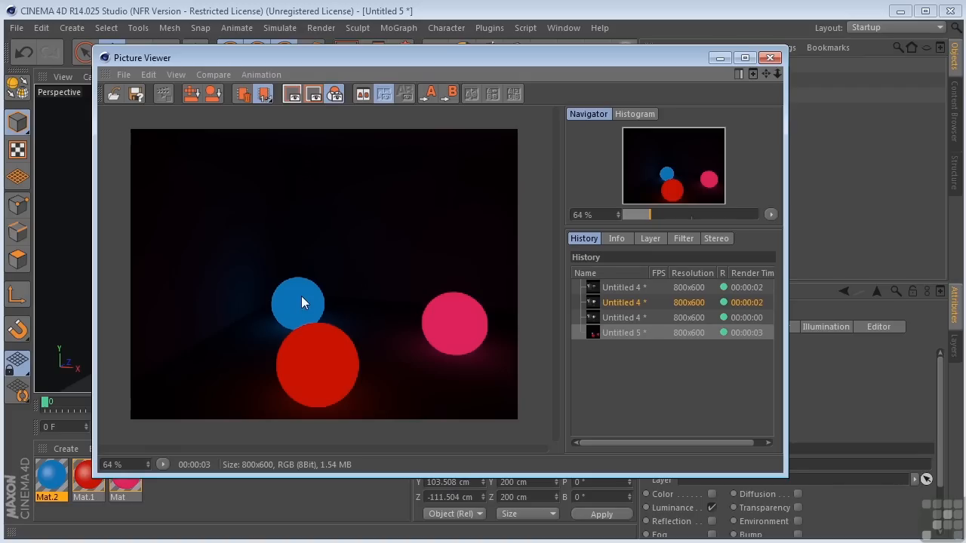
mouse_move(355, 357)
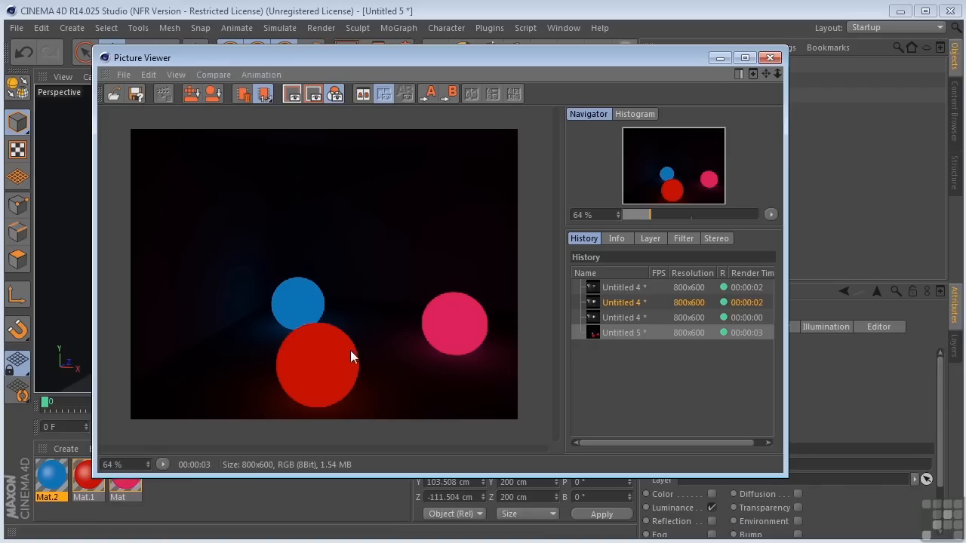
mouse_move(410, 361)
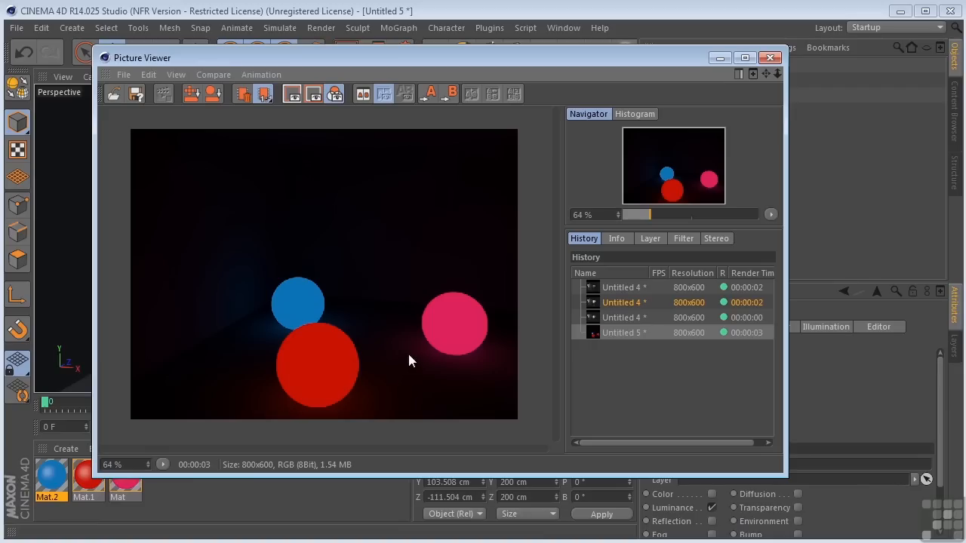
- Set the Global Illumination GI Mode to IR + QMC (Still Image)
left_click(770, 58)
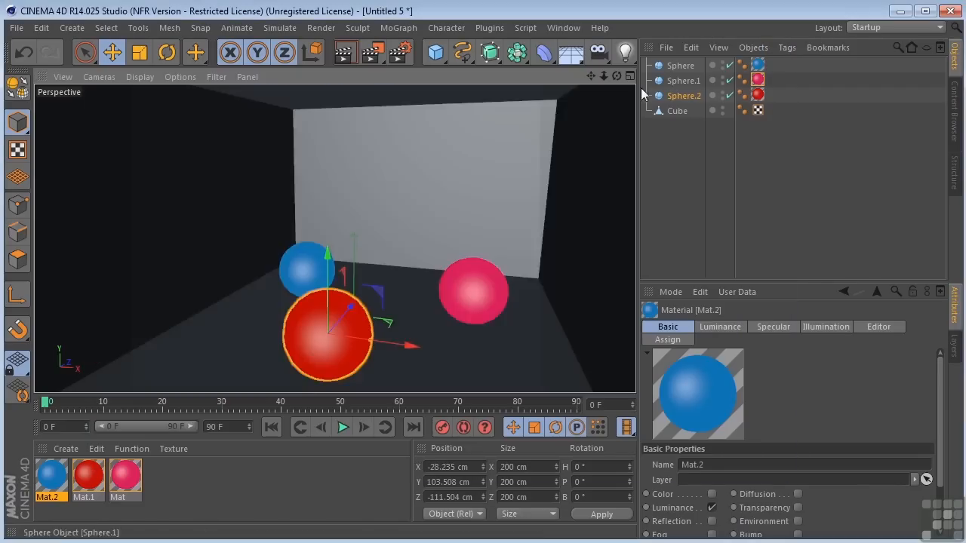
left_click(402, 51)
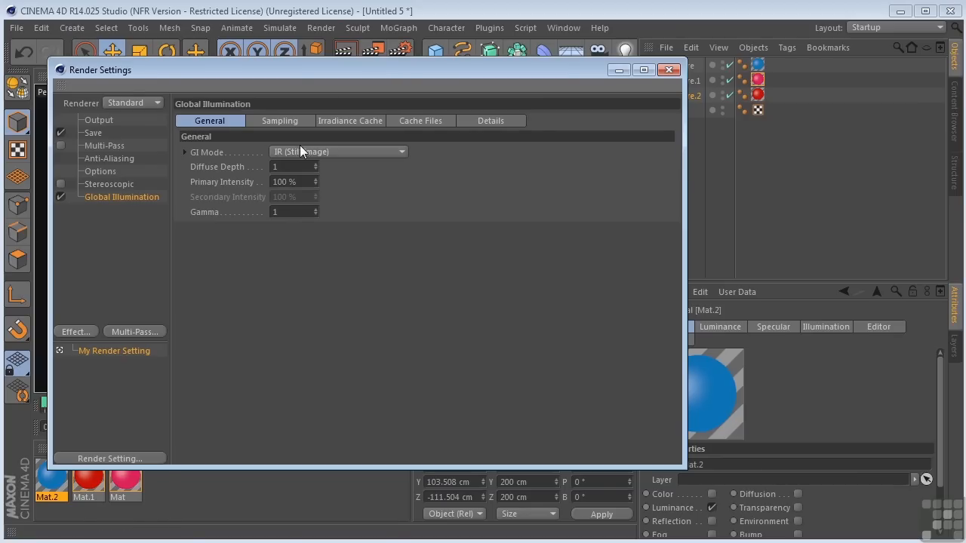
left_click(338, 151)
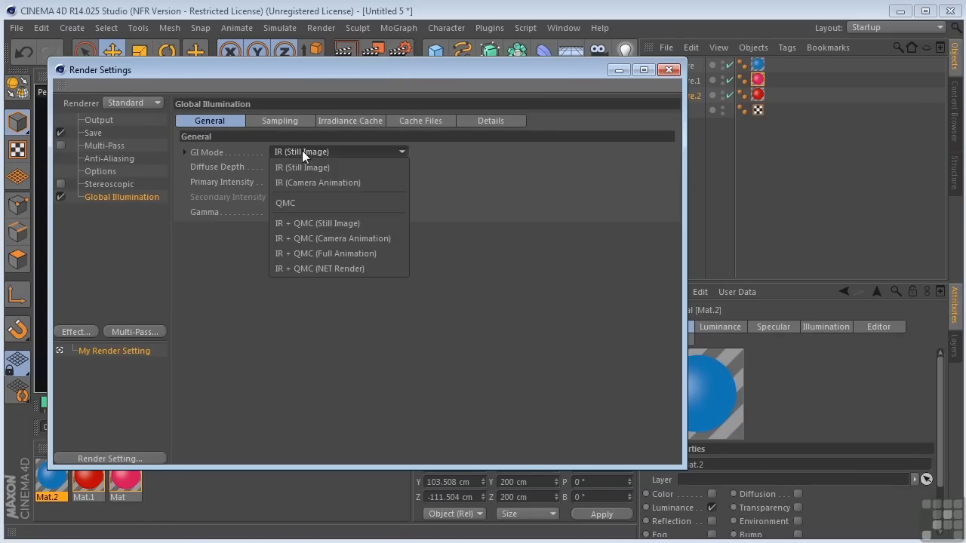
mouse_move(301, 223)
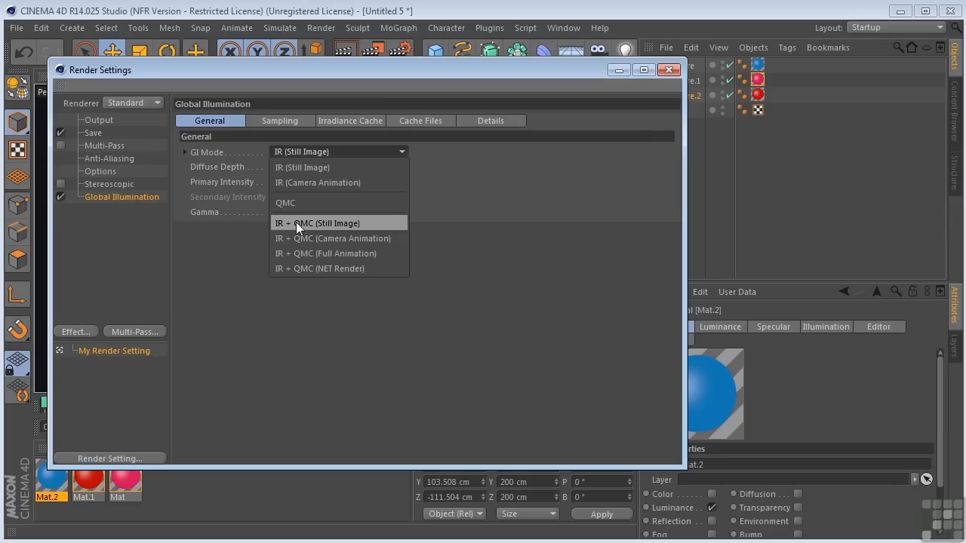
left_click(317, 223)
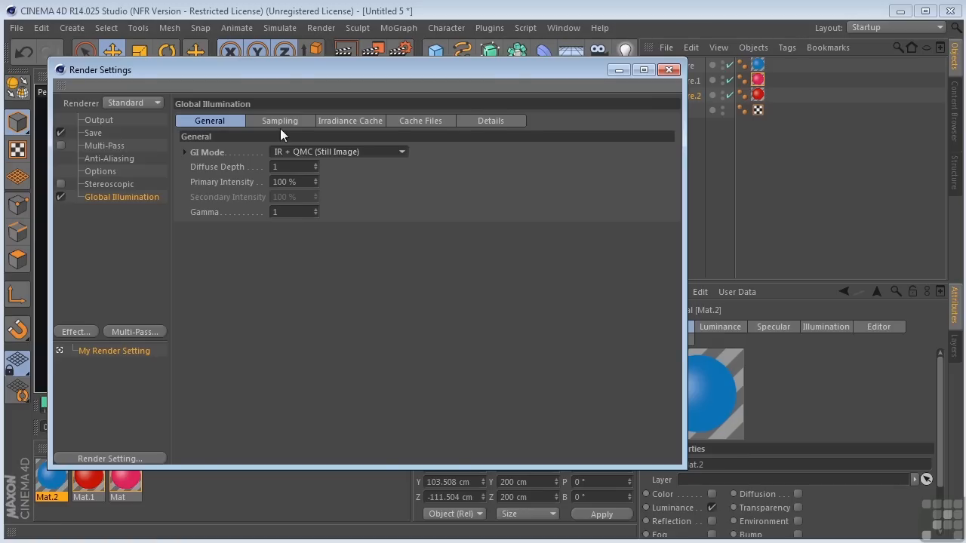
- Review the Sampling and Irradiance Cache settings and re-render the scene
left_click(279, 121)
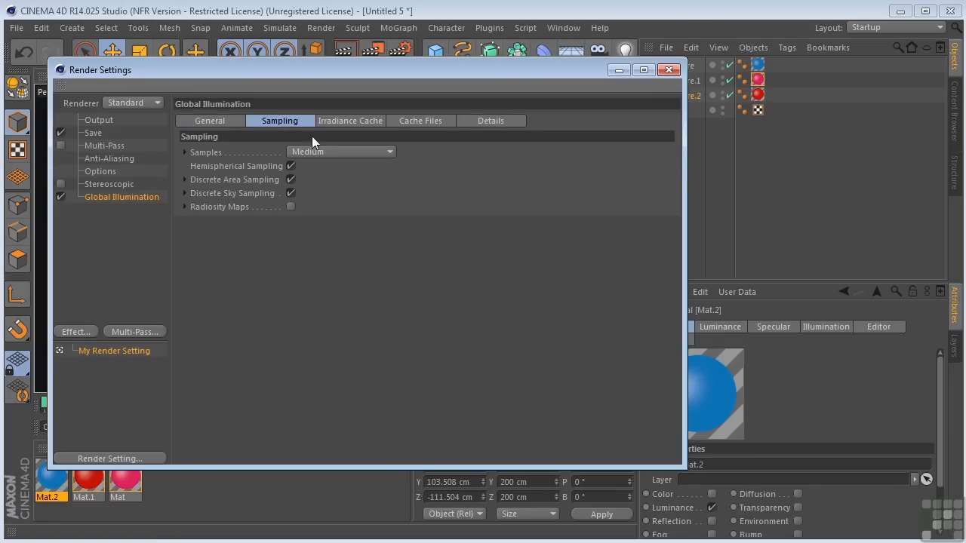
left_click(350, 121)
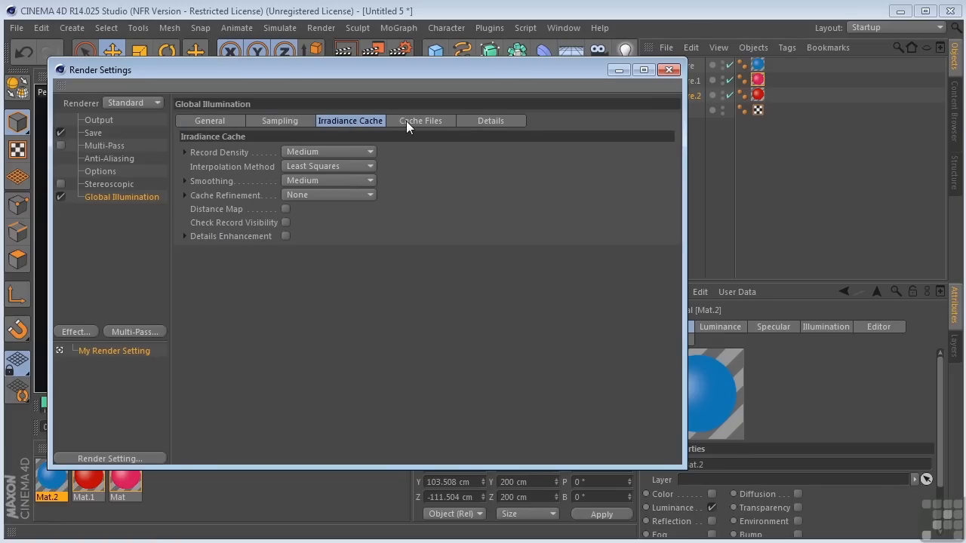
left_click(667, 69)
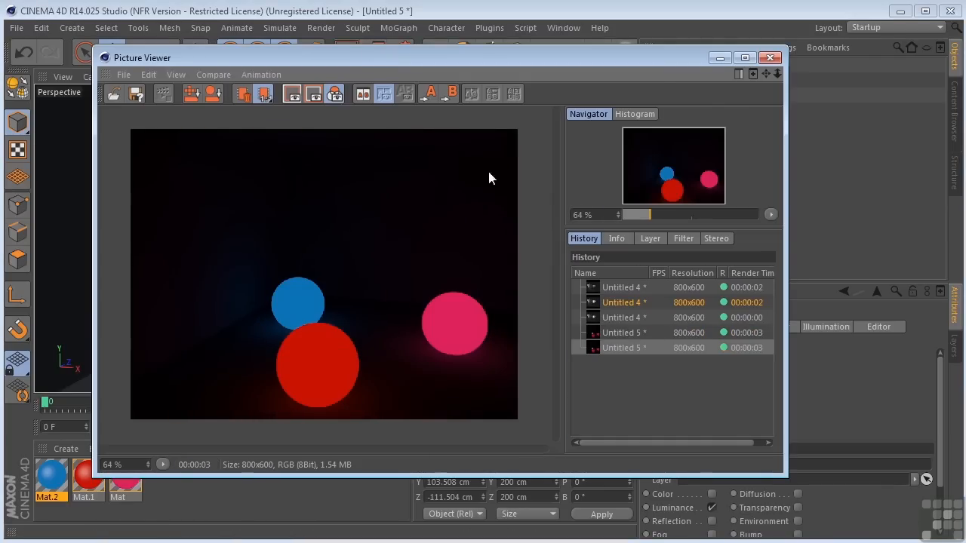
left_click(770, 57)
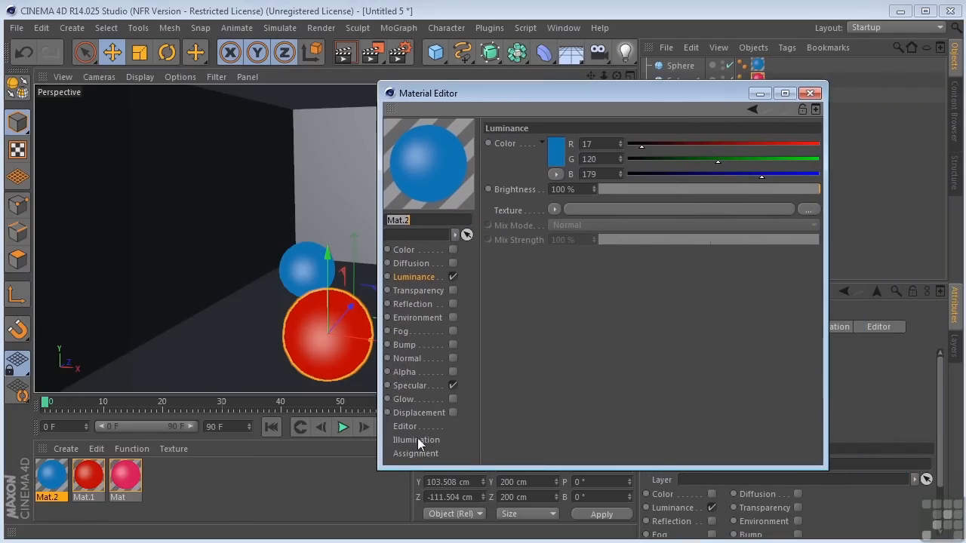
- Set Mat.2's Generate GI Strength to 500% and render to the Picture Viewer
left_click(417, 441)
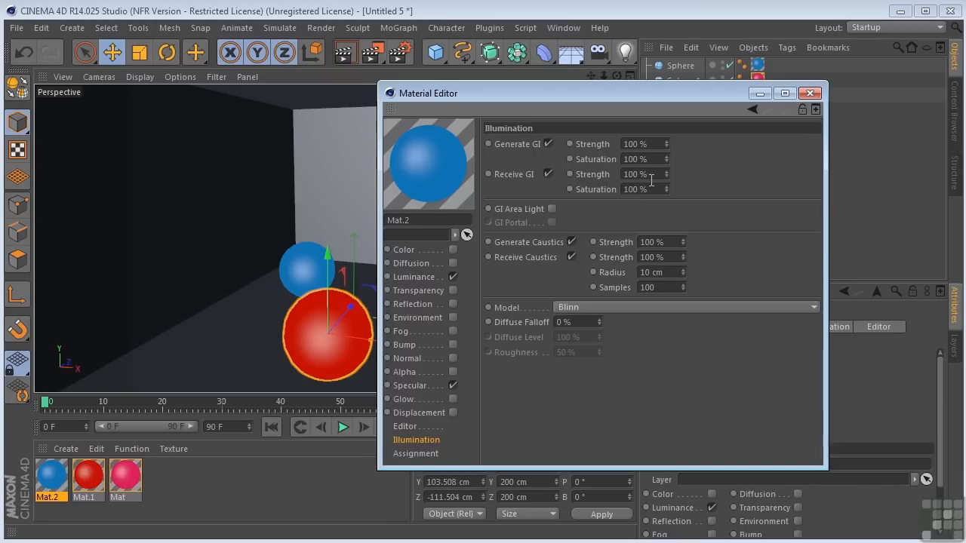
triple_click(642, 143)
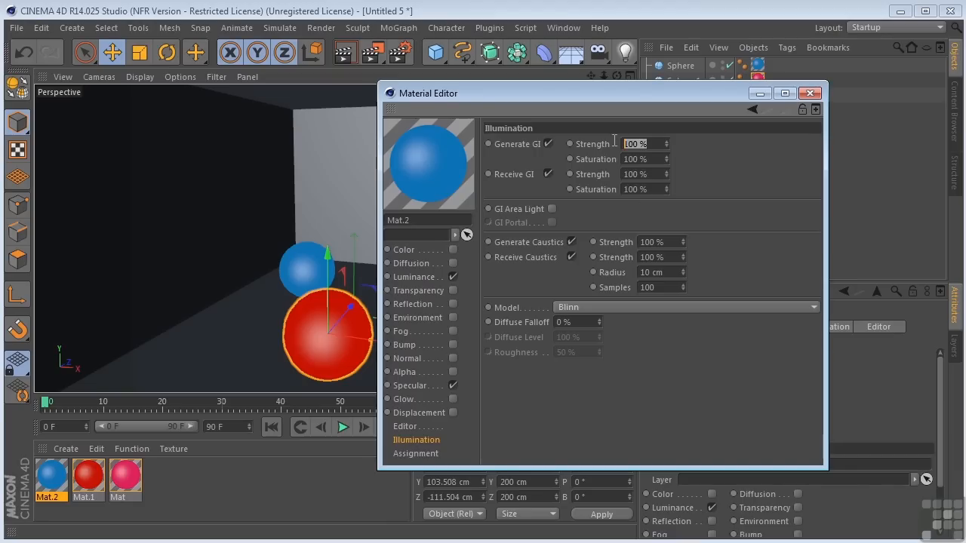
mouse_move(617, 148)
type("50")
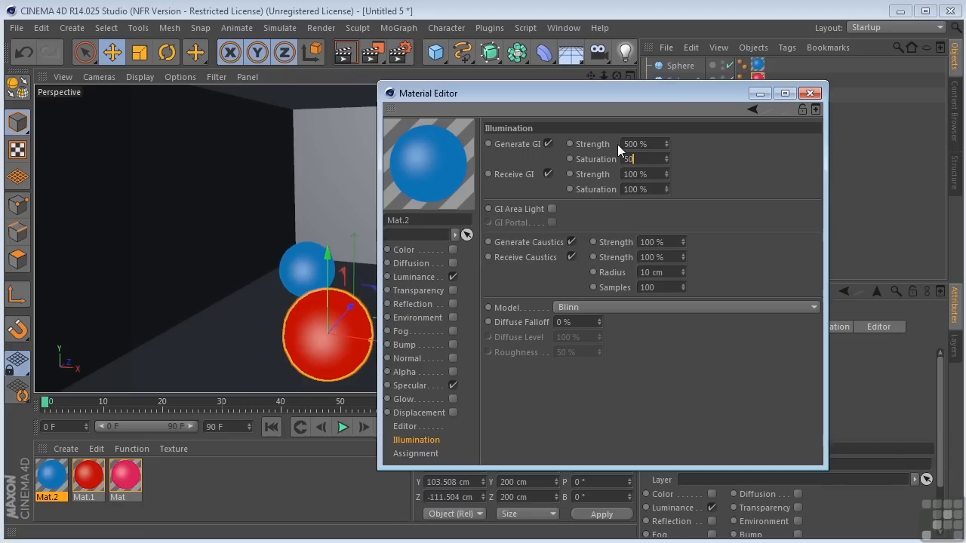
left_click(812, 93)
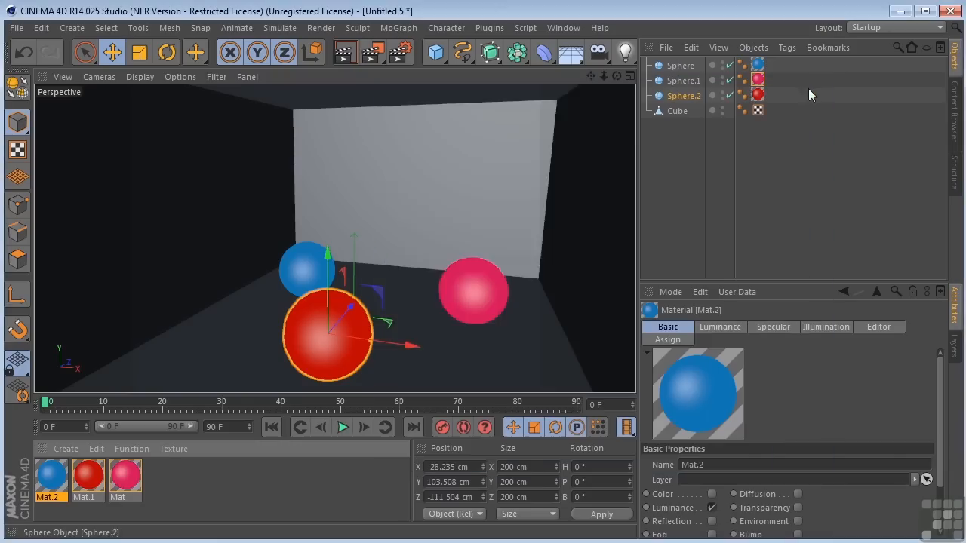
left_click(320, 27)
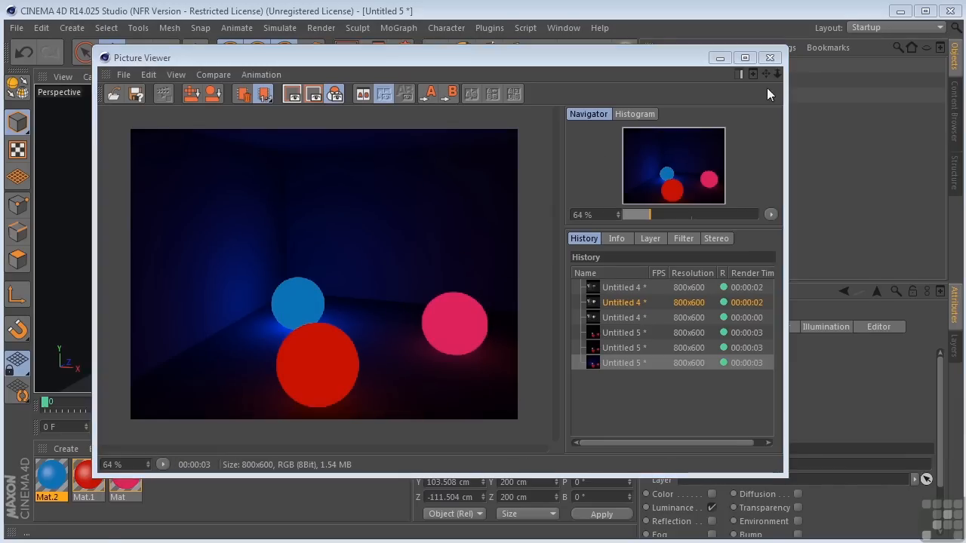
- Set the red material Mat.1 to Generate GI Strength 600% and Saturation 300%
left_click(769, 58)
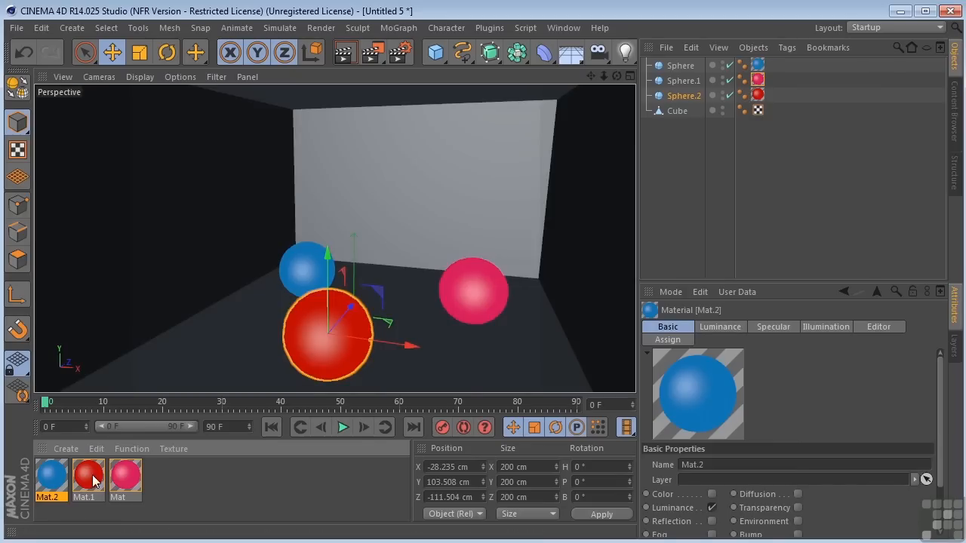
double_click(87, 477)
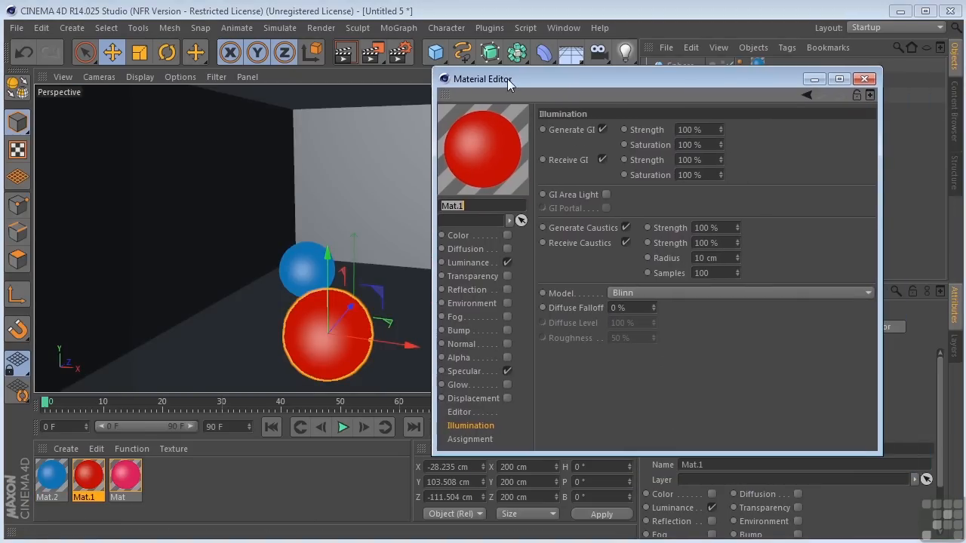
left_click(470, 262)
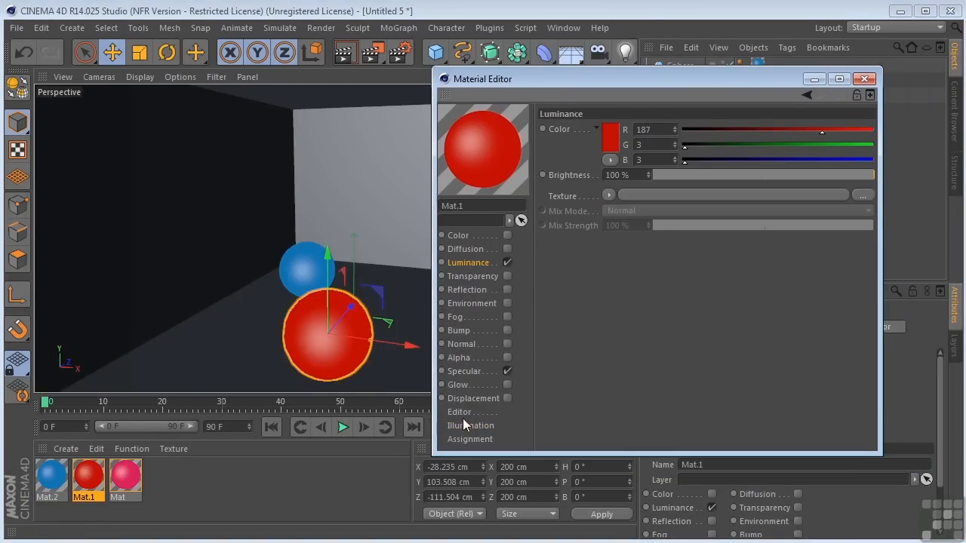
left_click(471, 426)
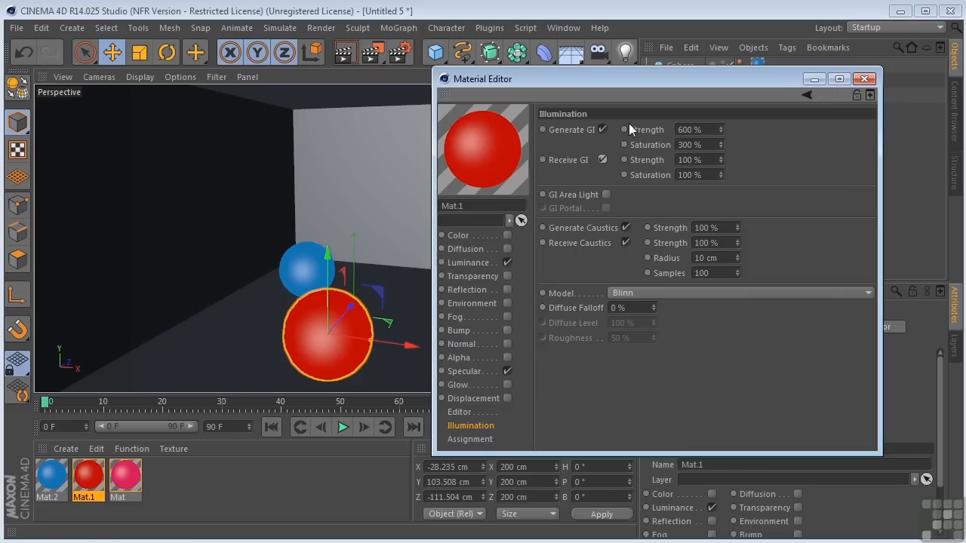
- Set the magenta material Mat's Generate GI Strength to 300% and close the editor
left_click(118, 477)
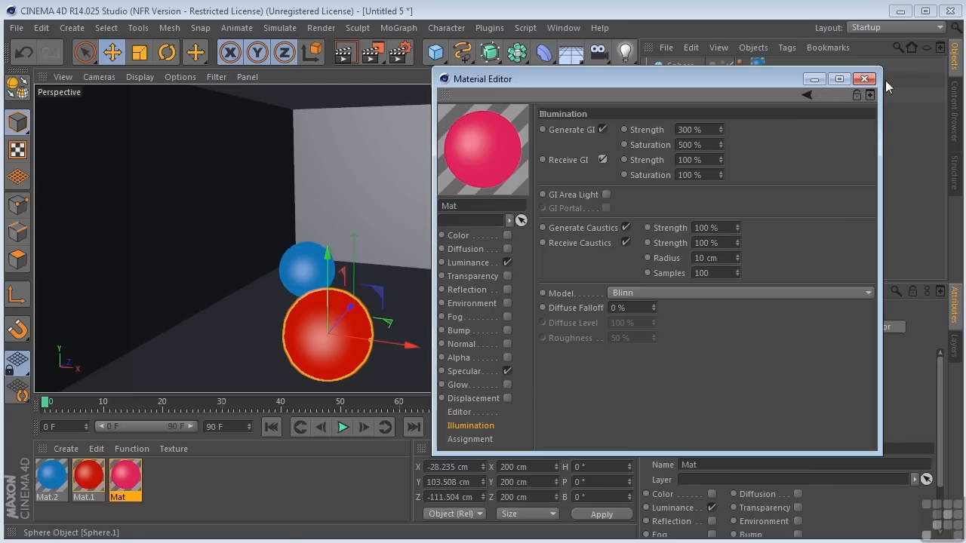
left_click(863, 79)
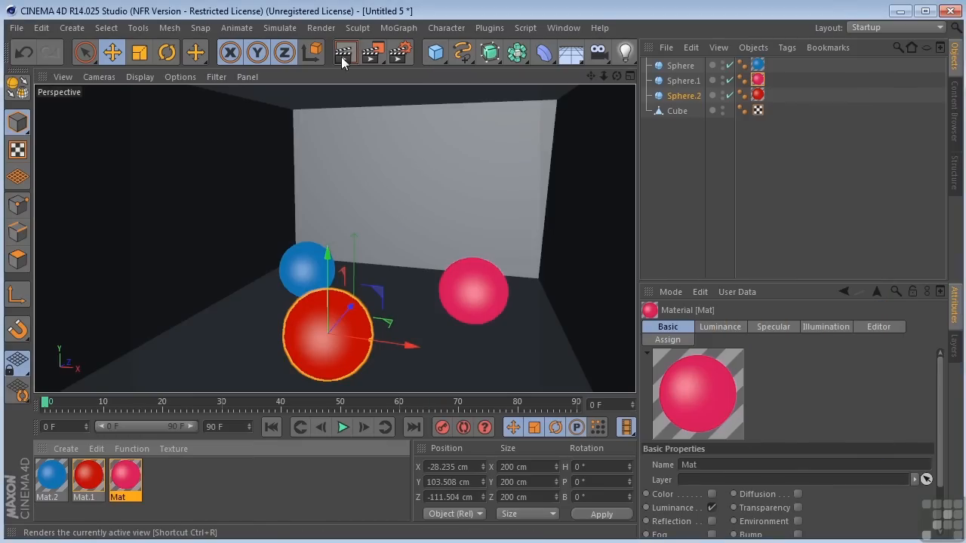
left_click(344, 52)
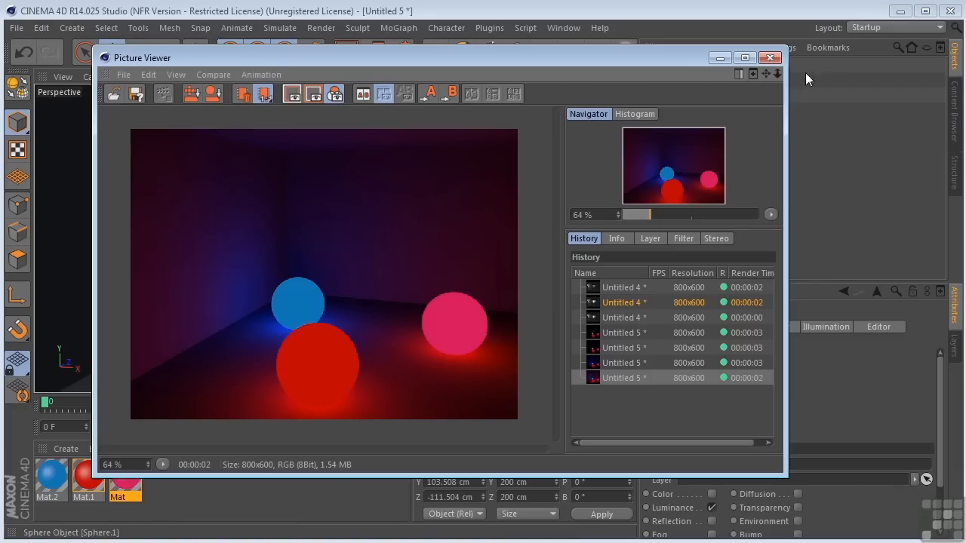
left_click(770, 58)
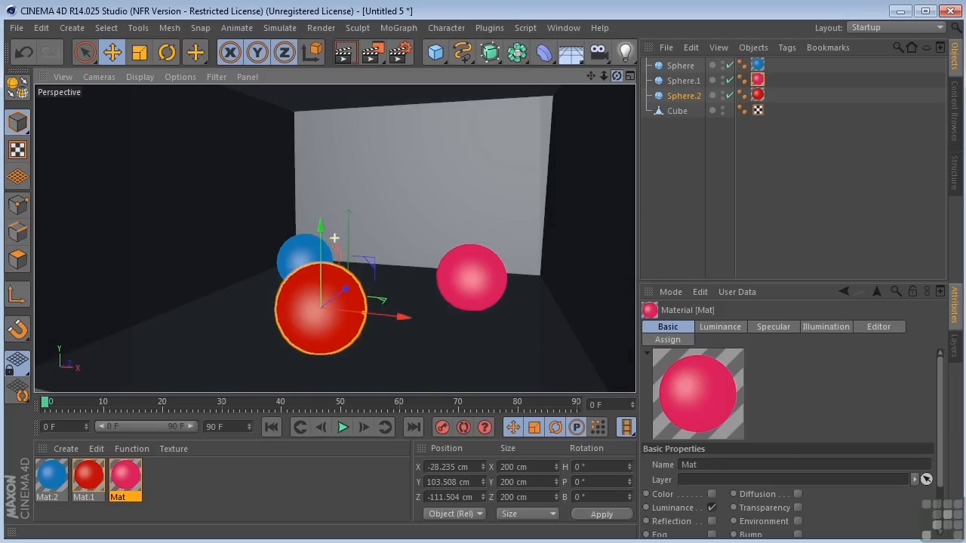
- Select the cube's top polygon and apply a new white-Luminance material Mat.3 to it
left_click(18, 259)
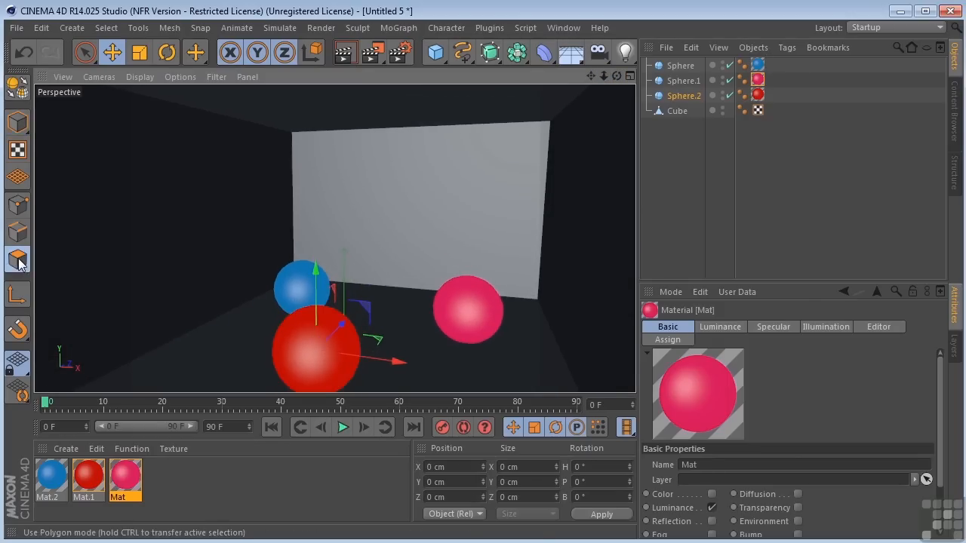
left_click(676, 112)
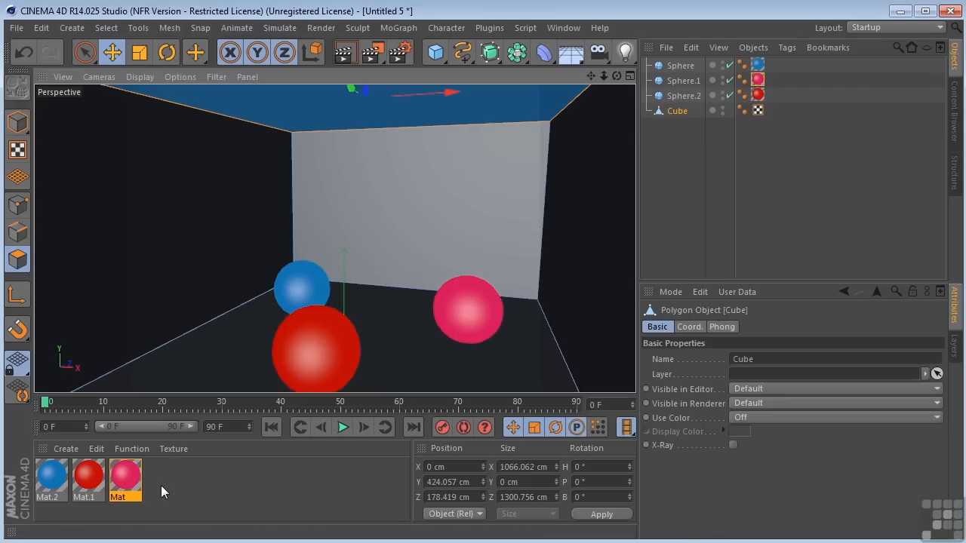
left_click(67, 448)
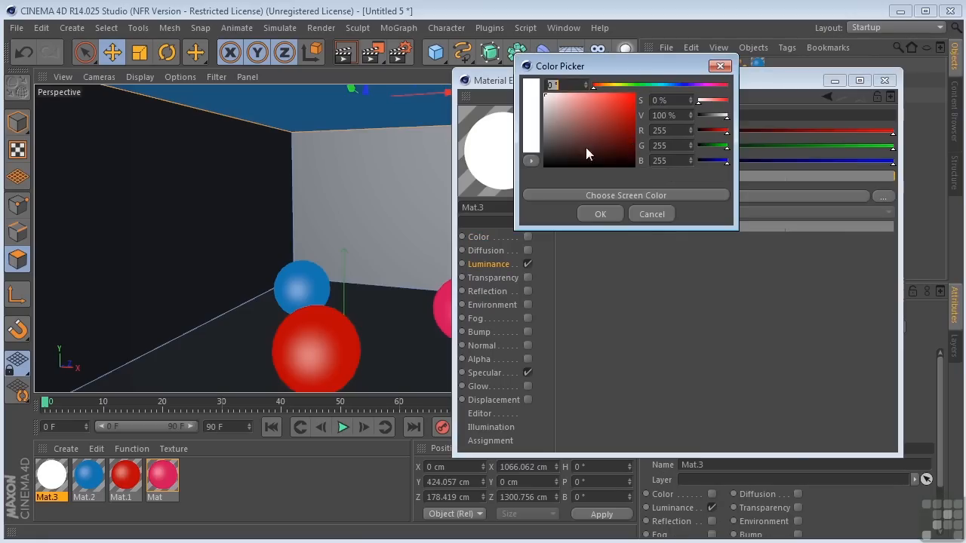
left_click(601, 214)
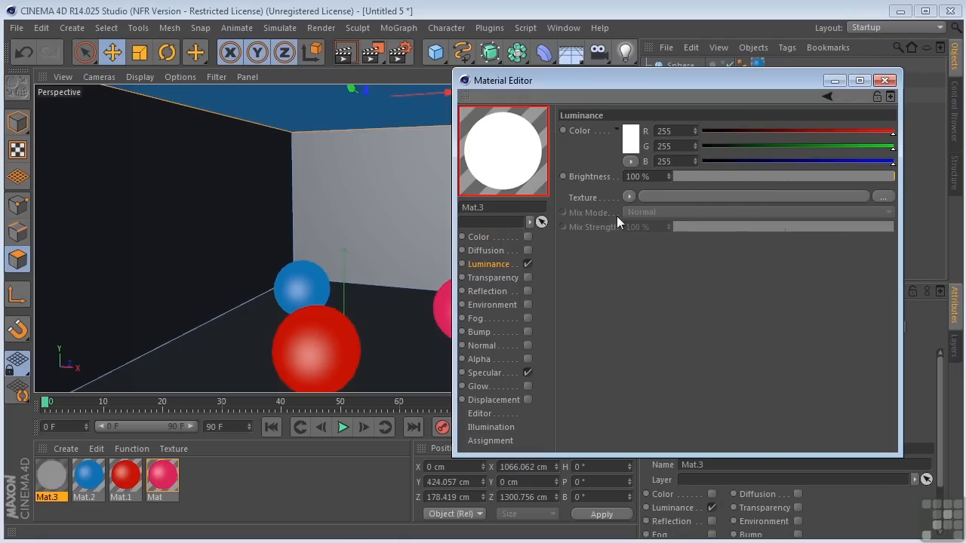
left_click(884, 80)
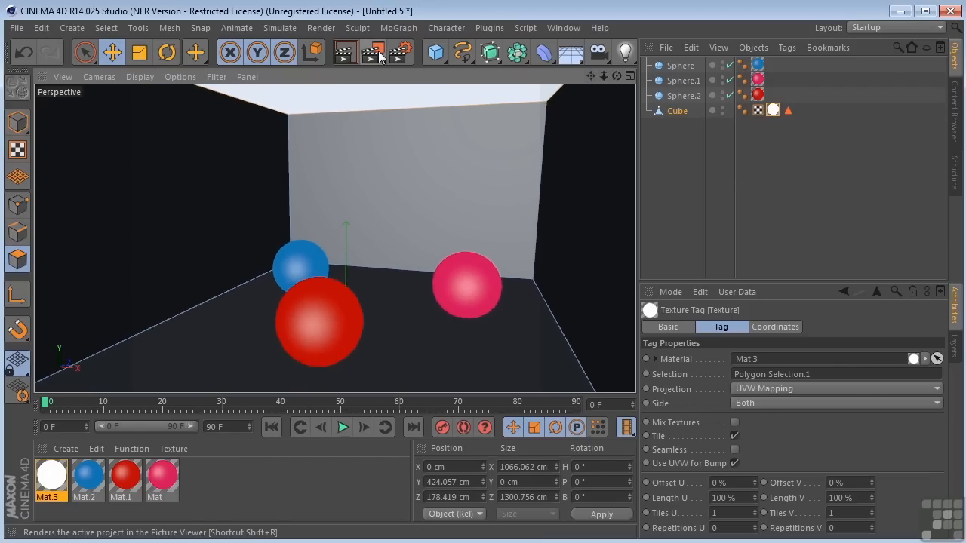
- Test-render, then lower Mat.3's Luminance Brightness to 26%
left_click(372, 51)
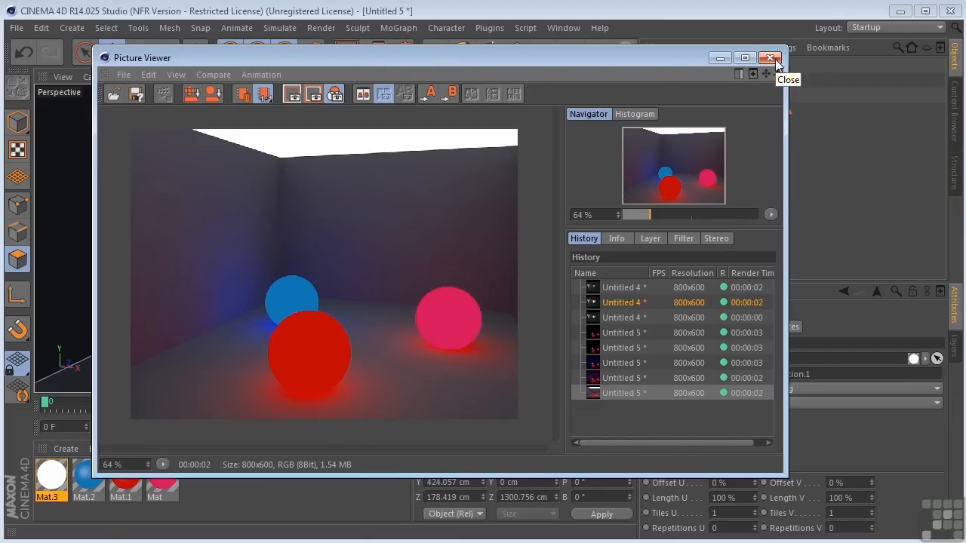
left_click(770, 57)
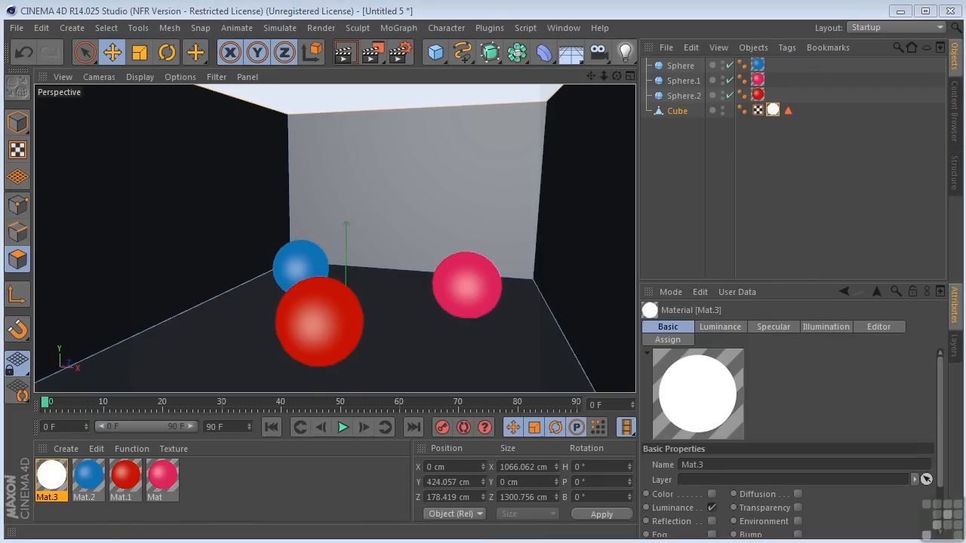
double_click(51, 475)
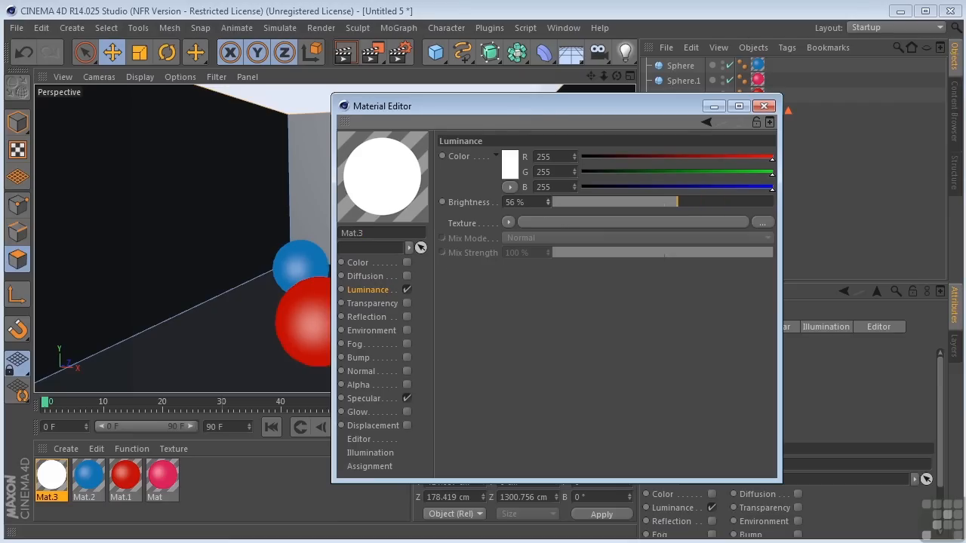
left_click_drag(676, 202, 611, 202)
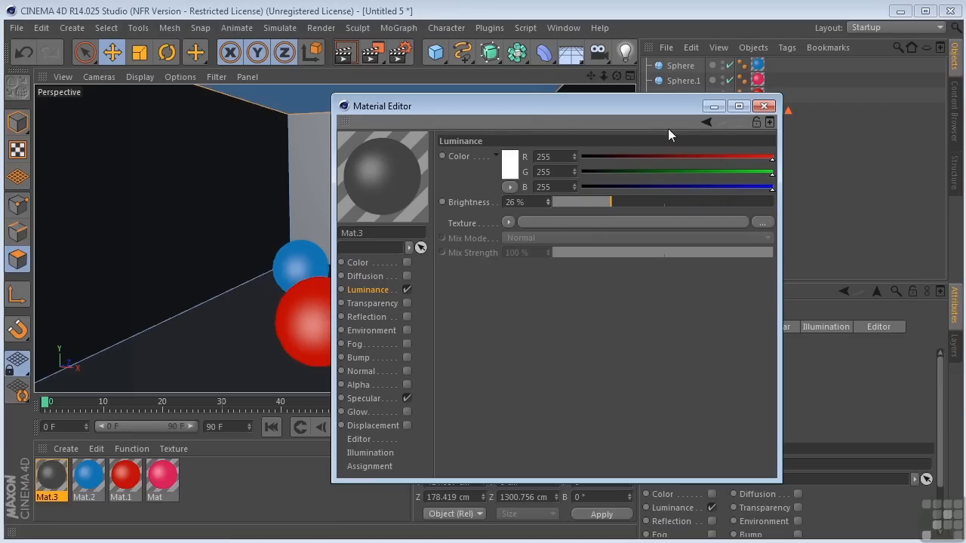
left_click(764, 106)
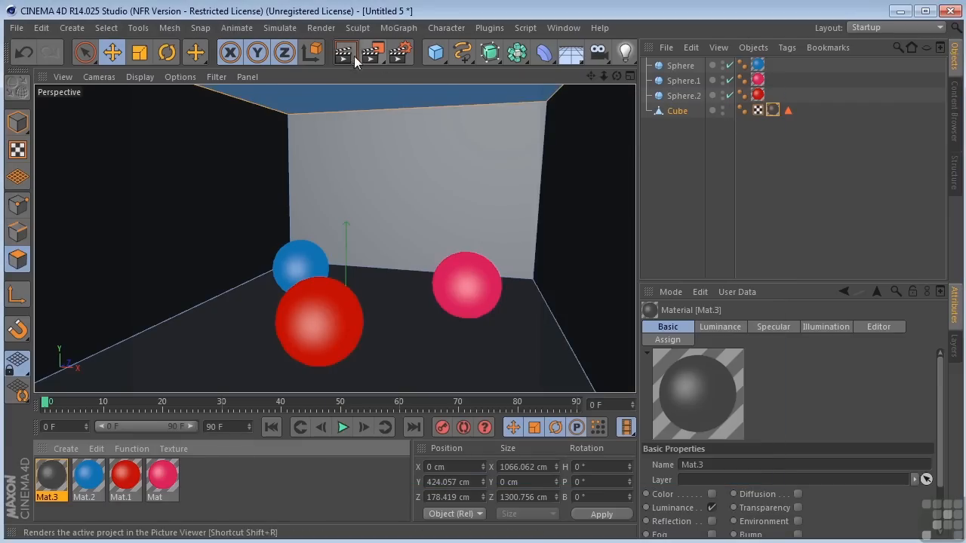
- Render again, then raise Mat.3's Luminance Brightness to 76%
left_click(344, 51)
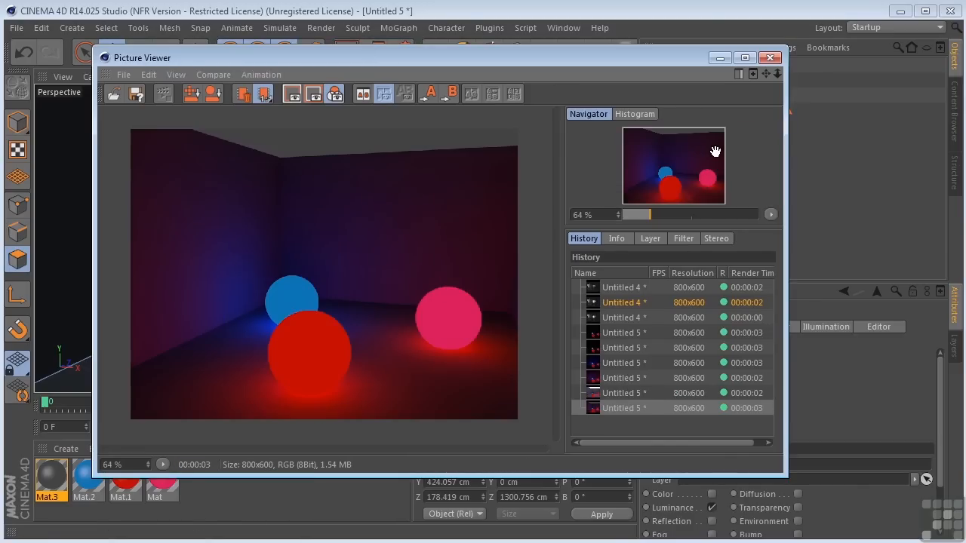
left_click(770, 58)
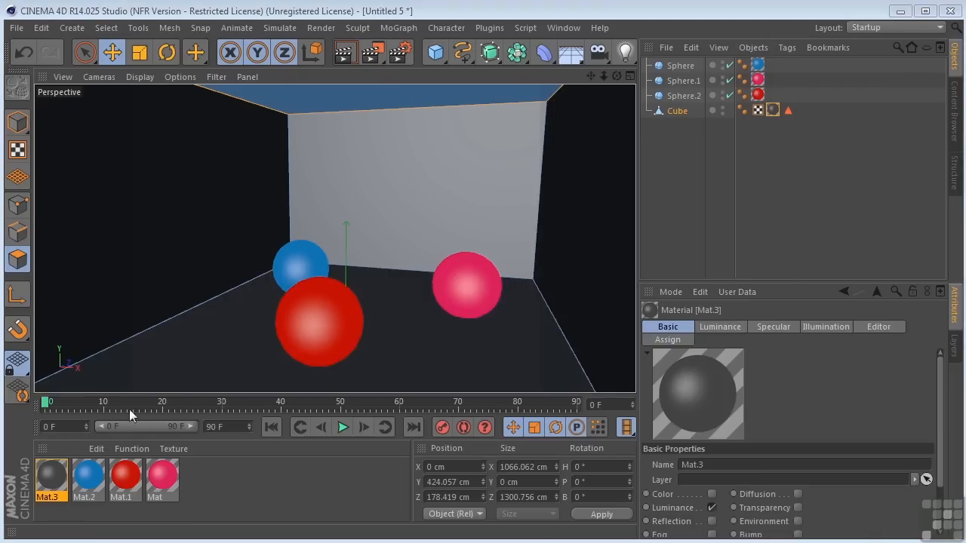
double_click(51, 477)
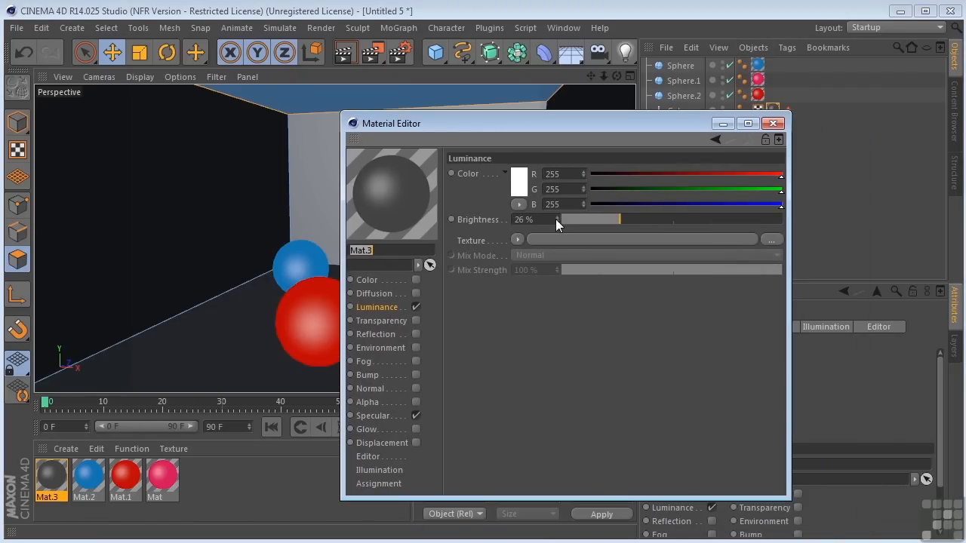
left_click_drag(558, 219, 728, 219)
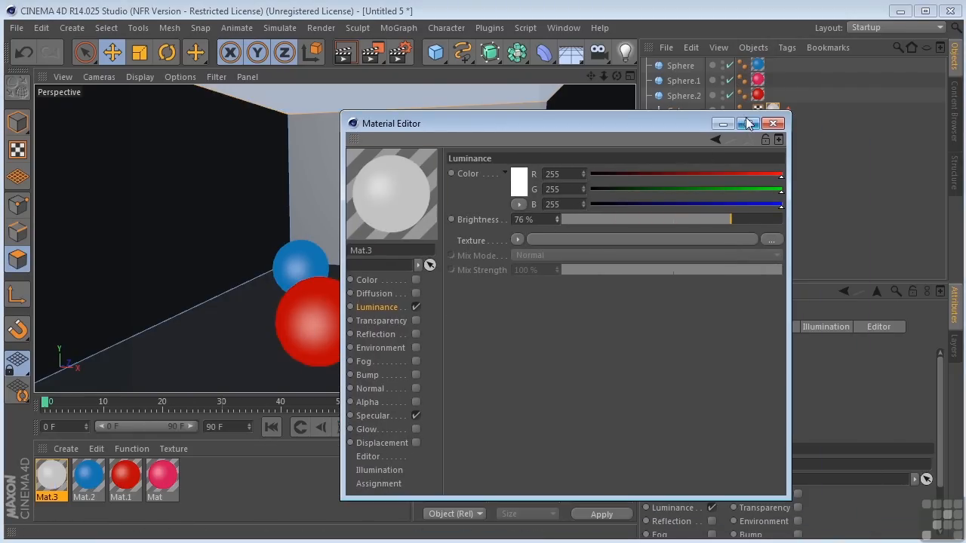
left_click(773, 124)
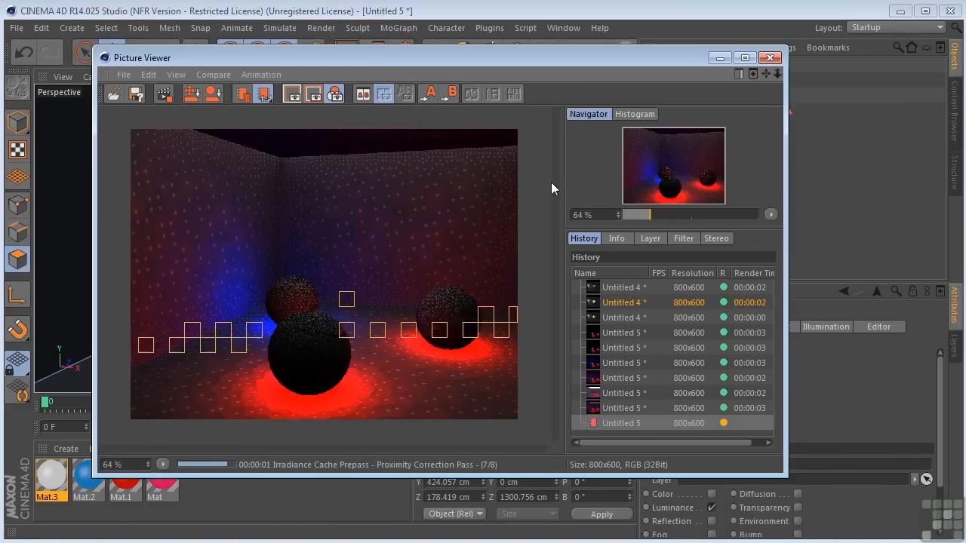
- Close the Picture Viewer and re-render the room lit only by the glowing spheres
left_click(770, 57)
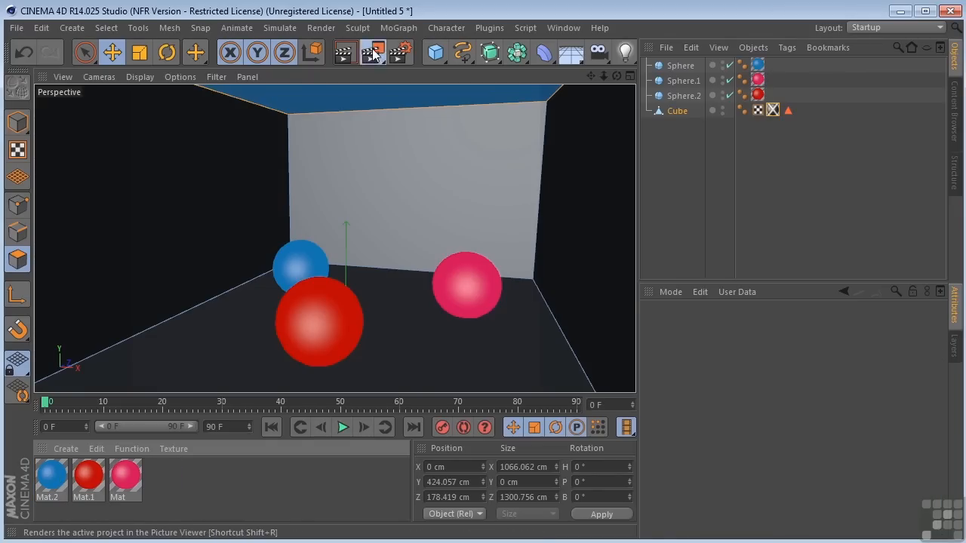
left_click(373, 52)
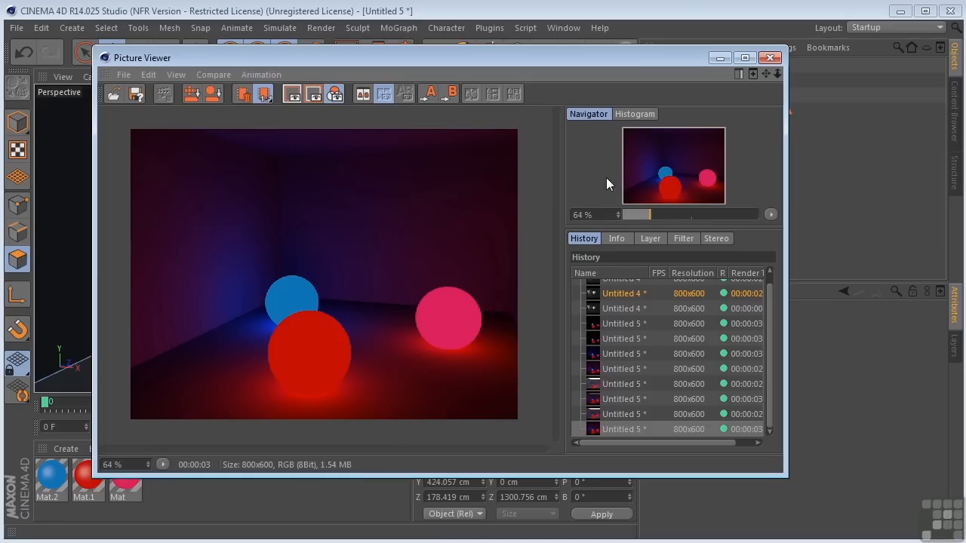
mouse_move(227, 308)
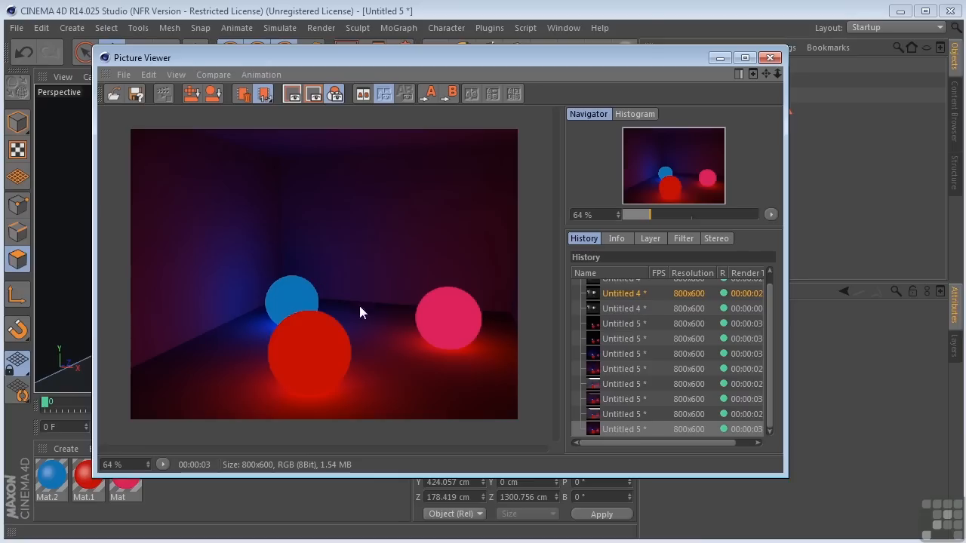
mouse_move(477, 208)
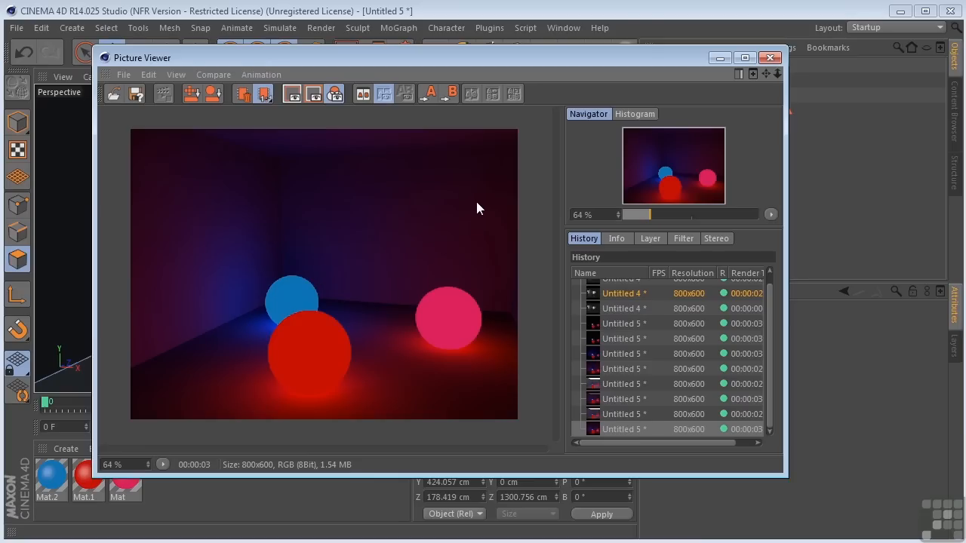